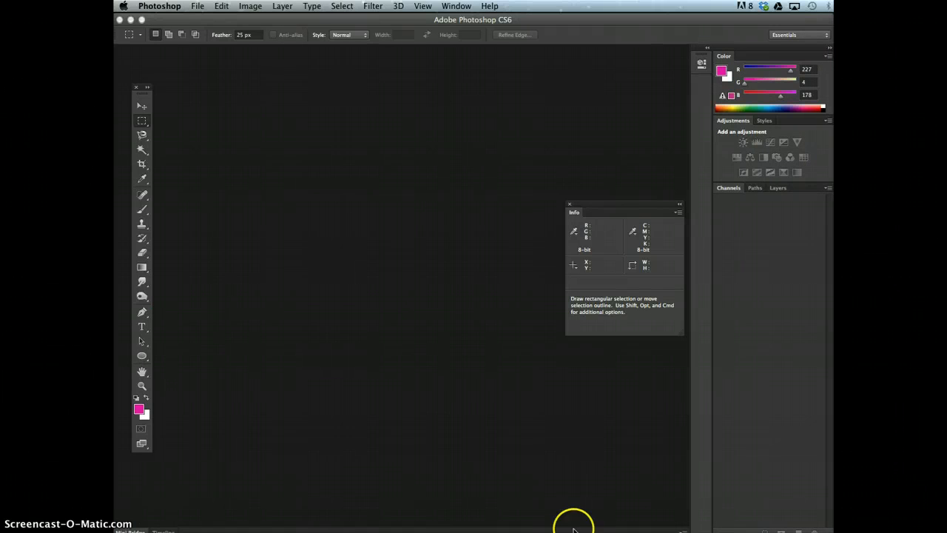
pyautogui.moveTo(535, 444)
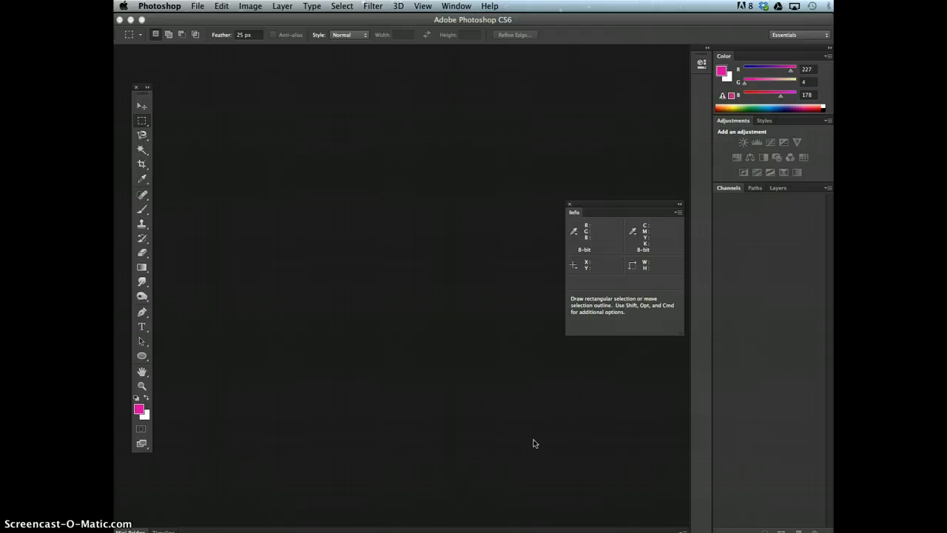
pyautogui.moveTo(429, 177)
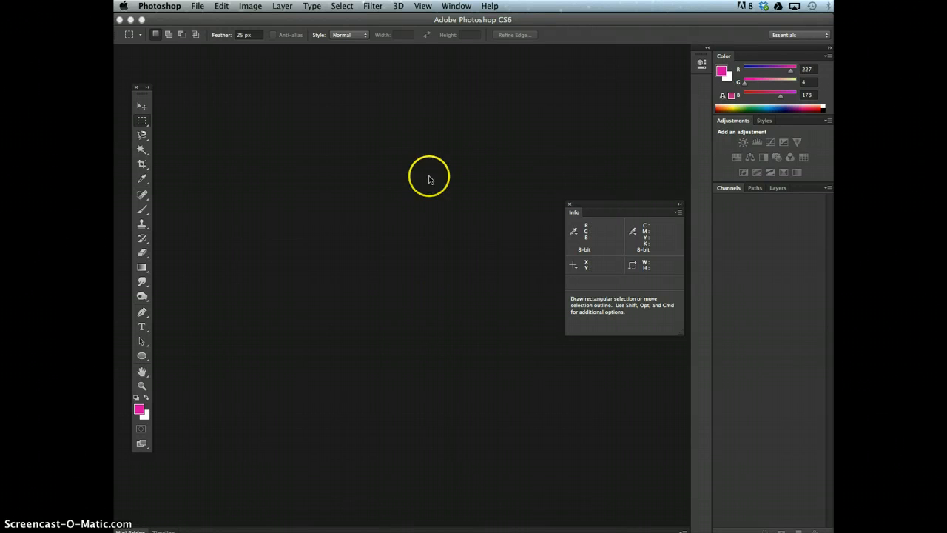
# Step: Open PS 10-3.psd from the Chapter 10 Data Files folder
pyautogui.click(198, 5)
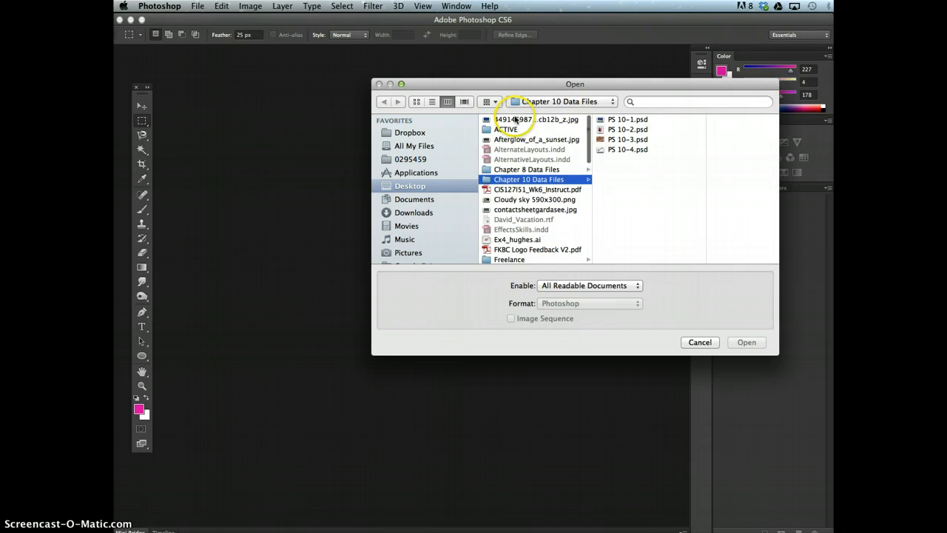
pyautogui.click(586, 139)
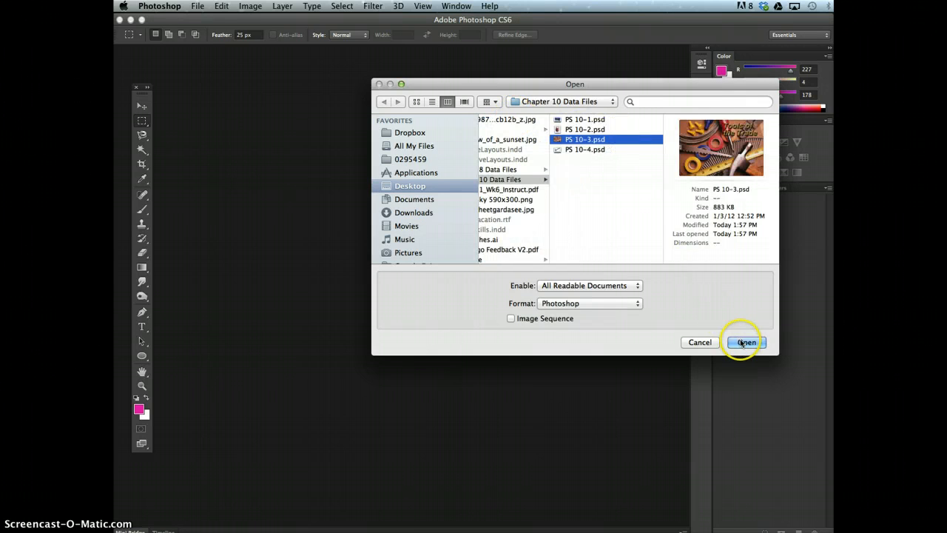
pyautogui.click(745, 341)
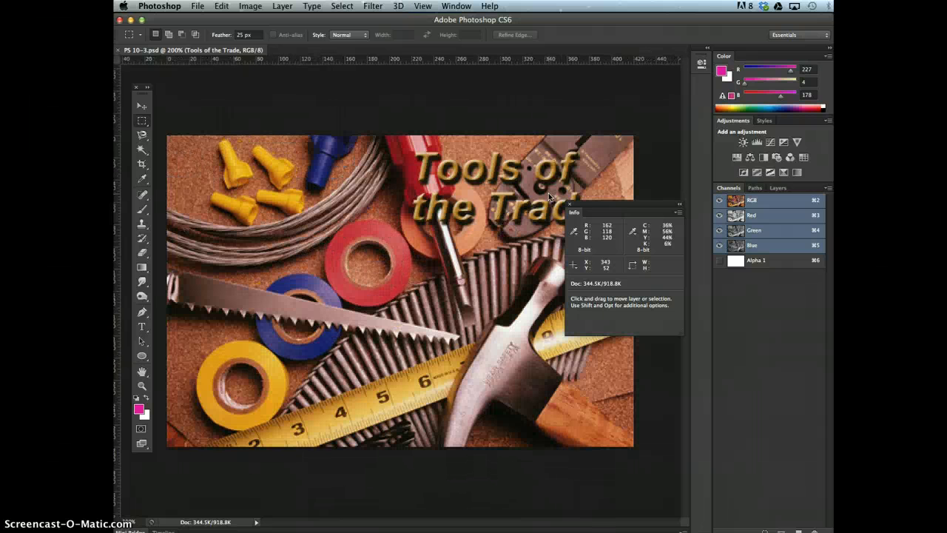
# Step: Delete the Alpha 1 channel, leaving only RGB, Red, Green and Blue channels
pyautogui.click(142, 105)
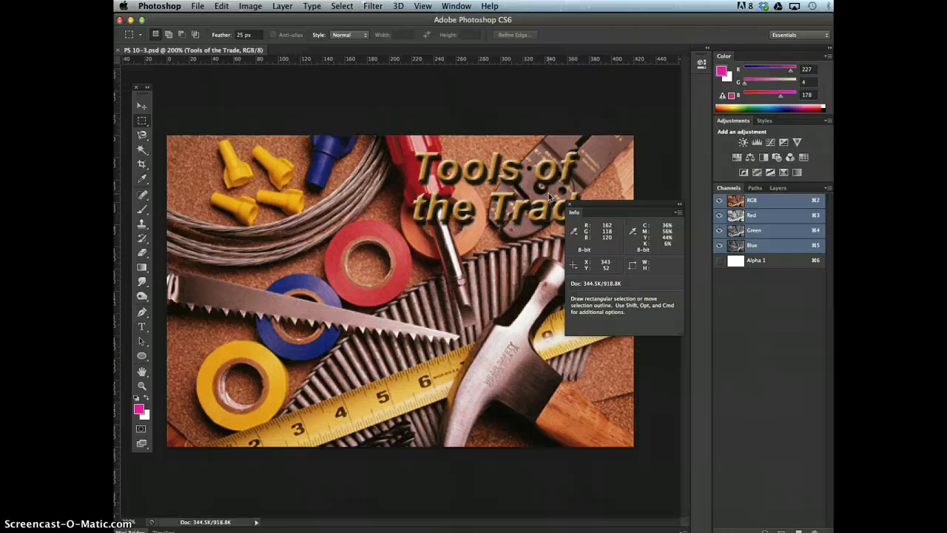
pyautogui.click(142, 103)
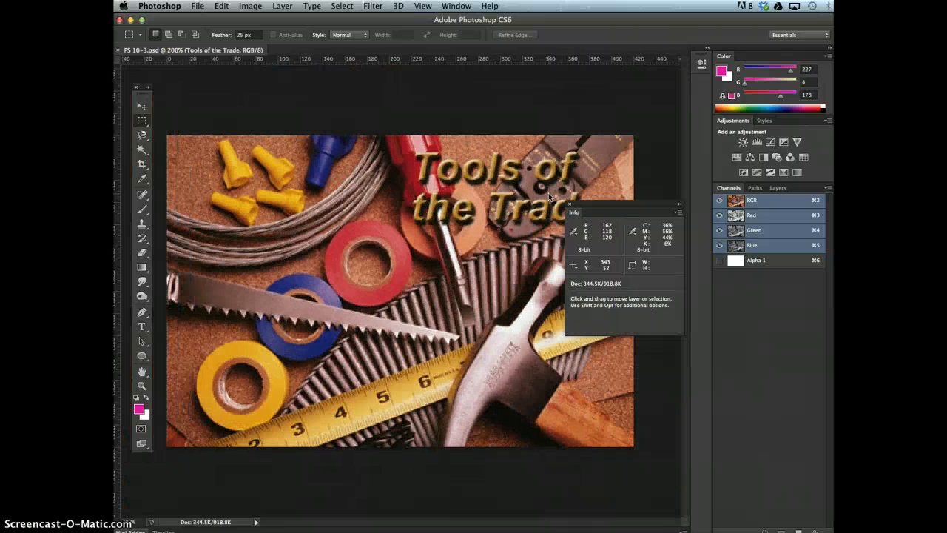
pyautogui.click(142, 121)
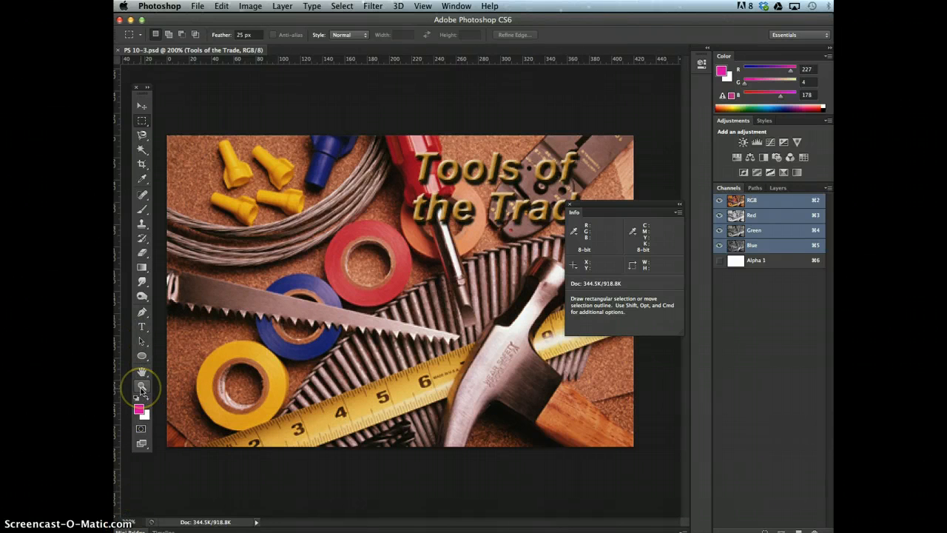
pyautogui.moveTo(142, 386)
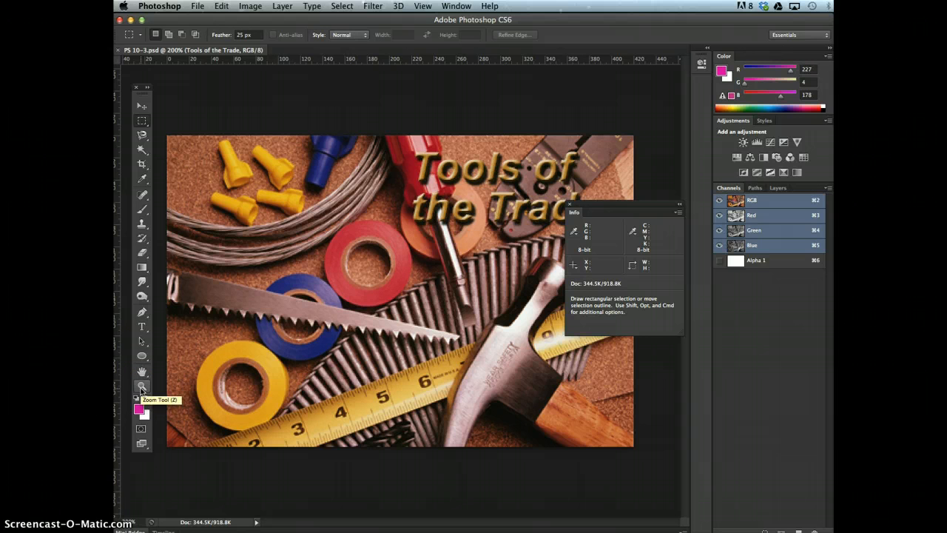
pyautogui.moveTo(609, 207)
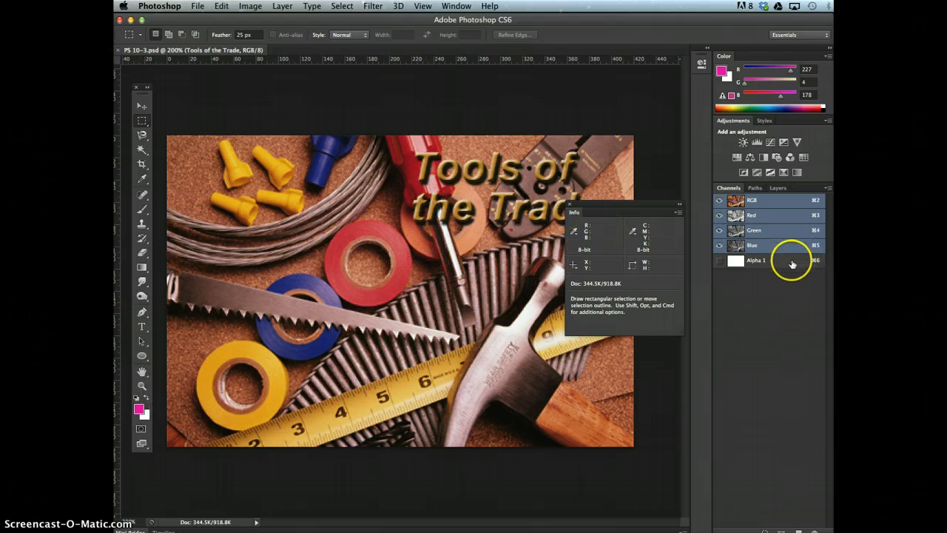
pyautogui.click(756, 261)
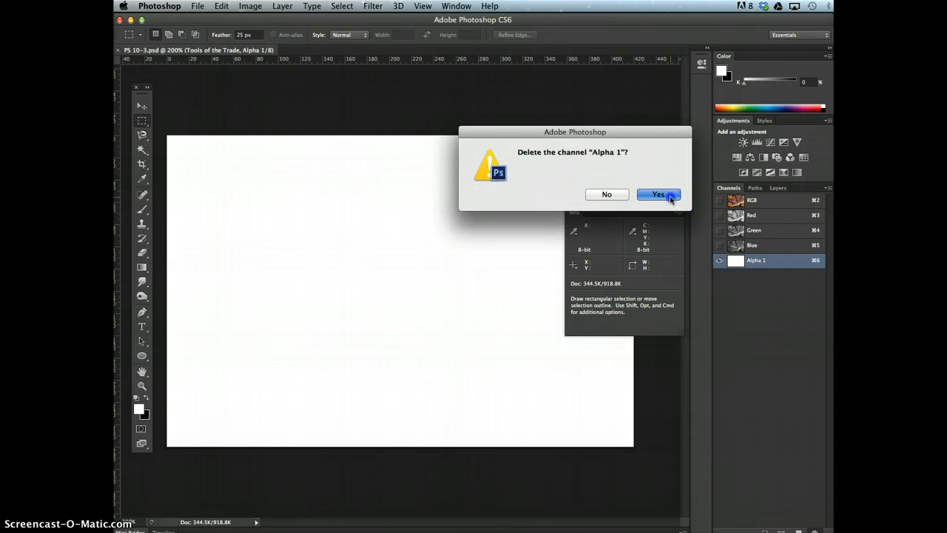
pyautogui.click(657, 194)
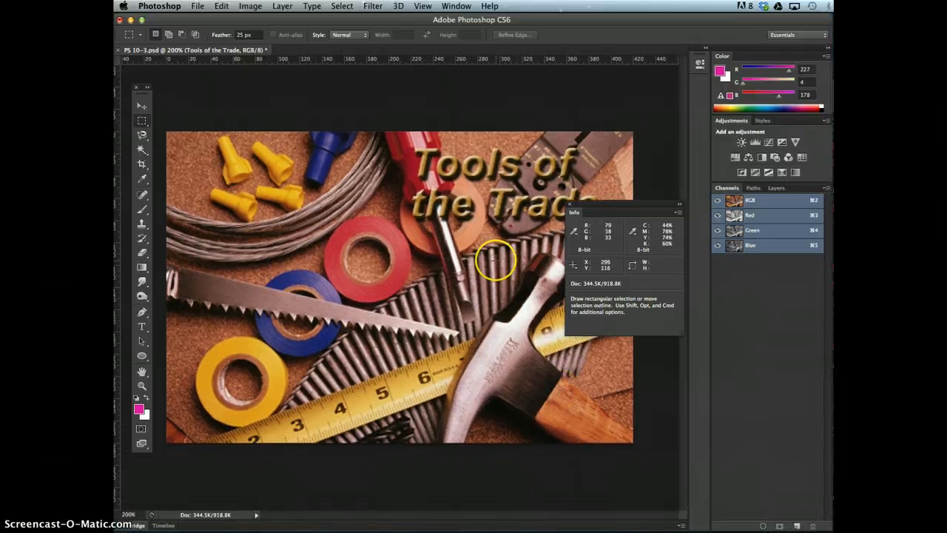
pyautogui.moveTo(314, 163)
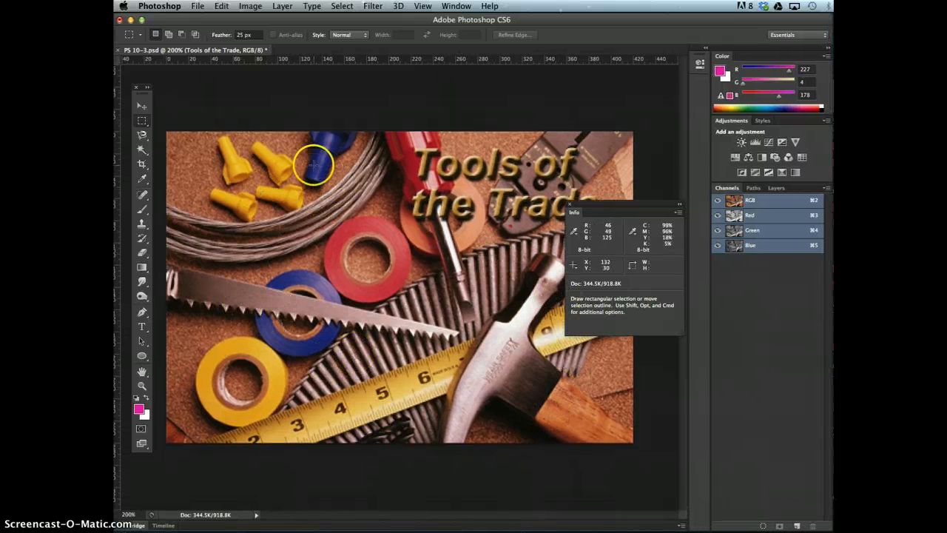
pyautogui.moveTo(337, 81)
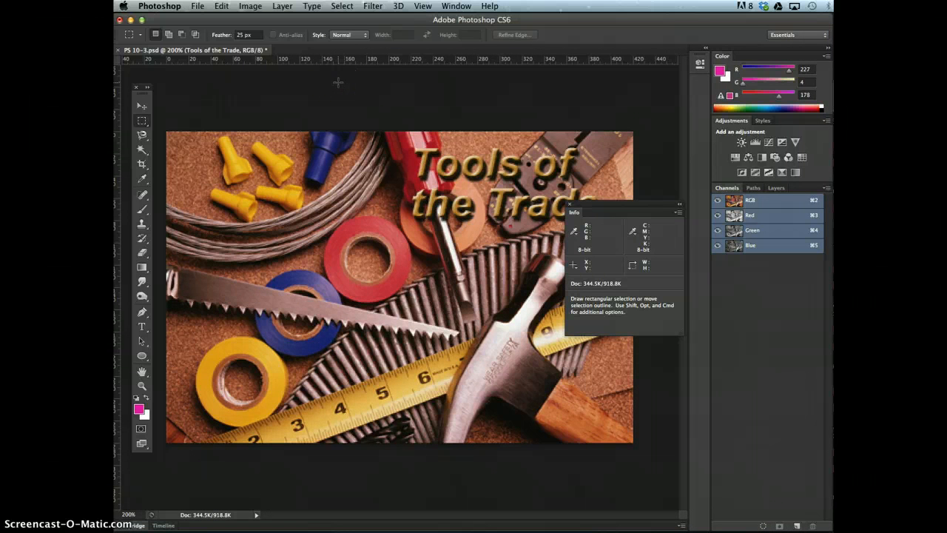
pyautogui.moveTo(385, 65)
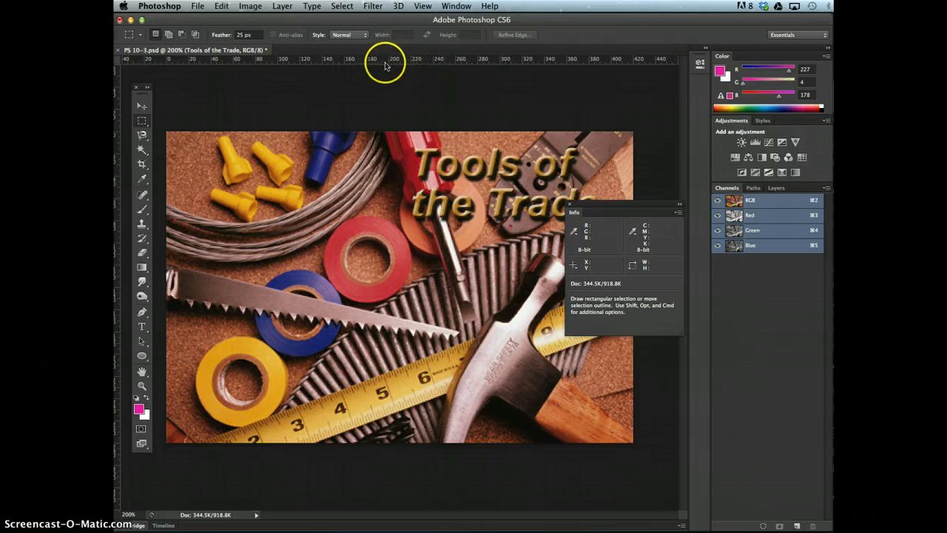
pyautogui.moveTo(393, 61)
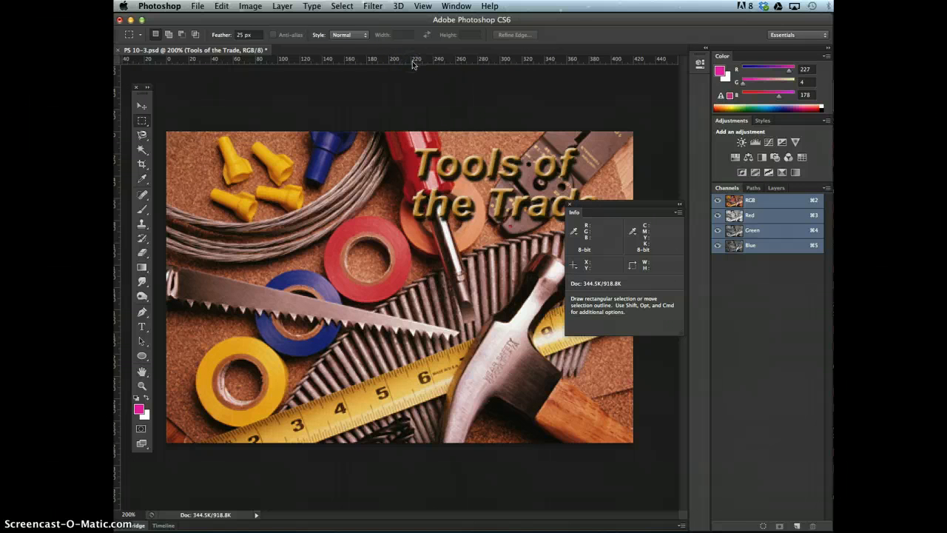
pyautogui.moveTo(622, 296)
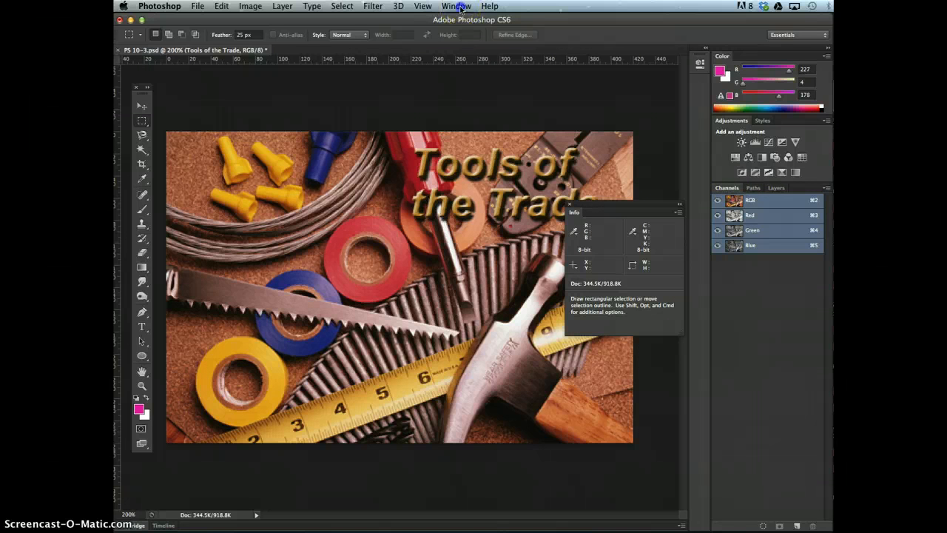
pyautogui.click(456, 6)
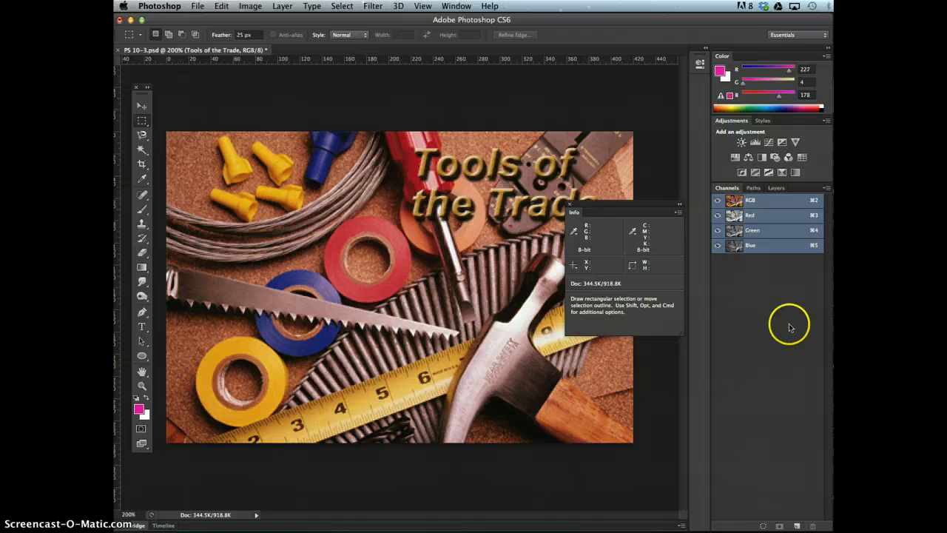
pyautogui.moveTo(790, 327)
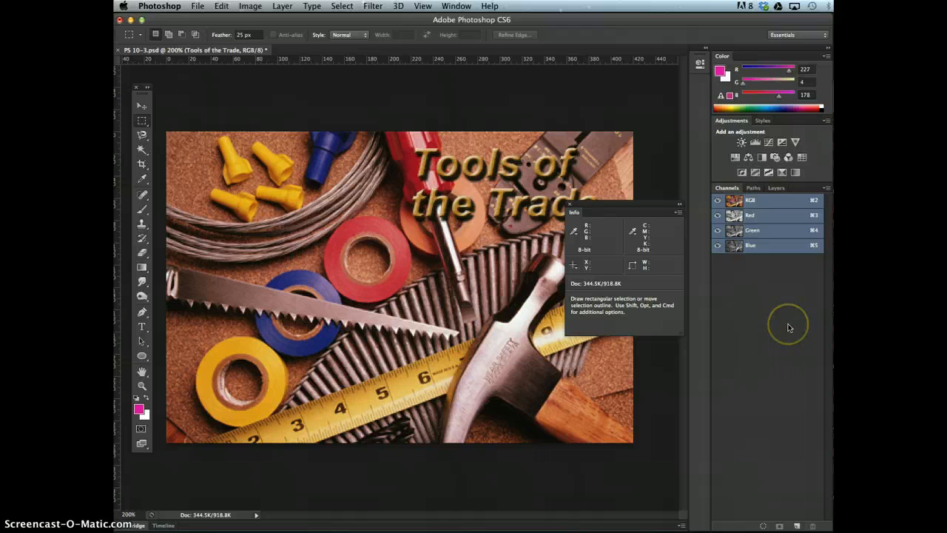
pyautogui.moveTo(142, 122)
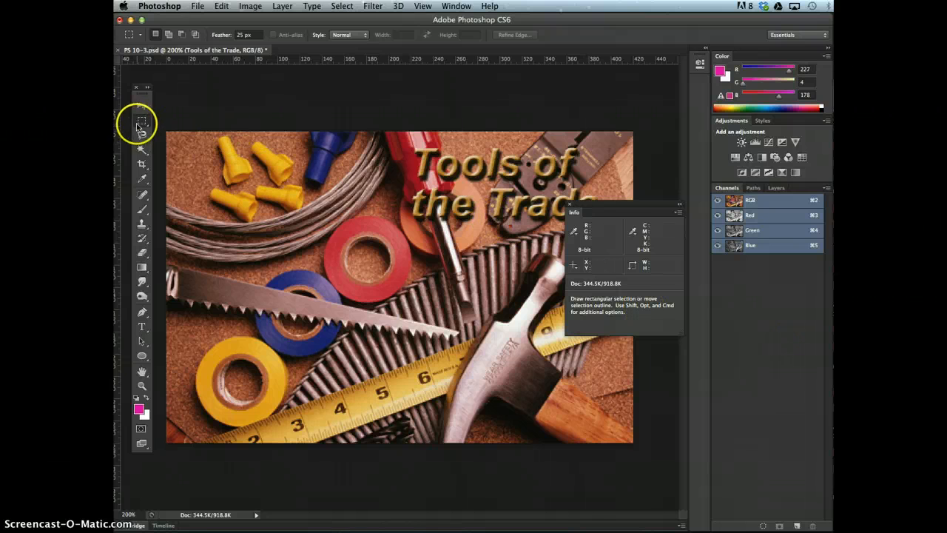
pyautogui.moveTo(214, 175)
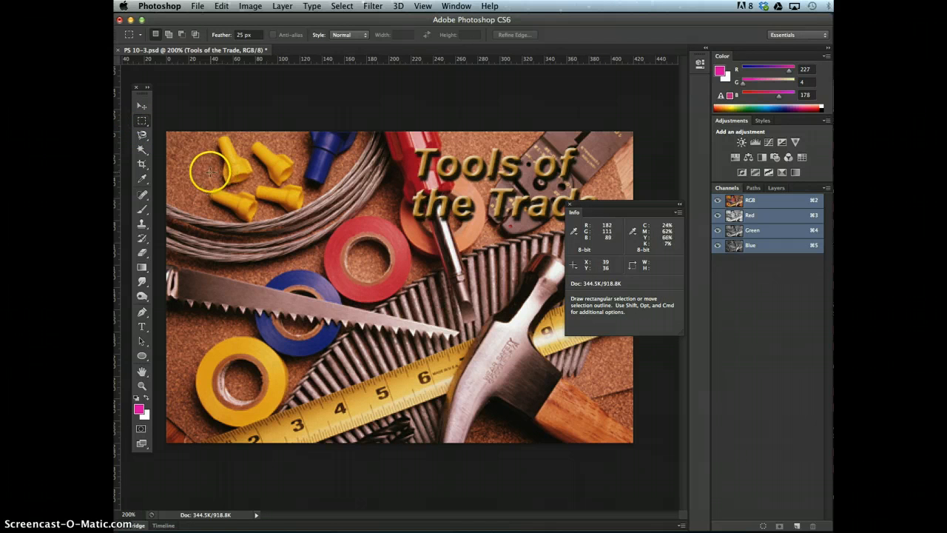
pyautogui.moveTo(222, 185)
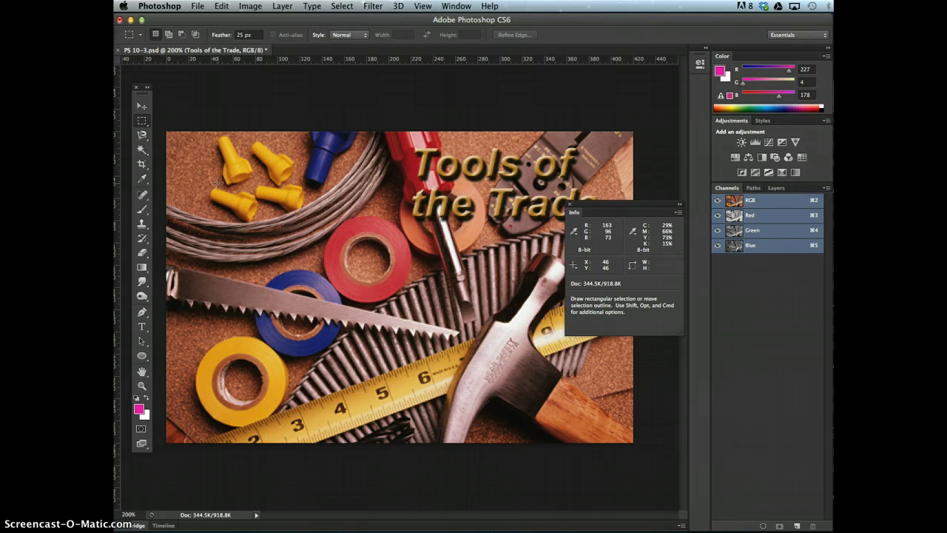
pyautogui.moveTo(229, 195)
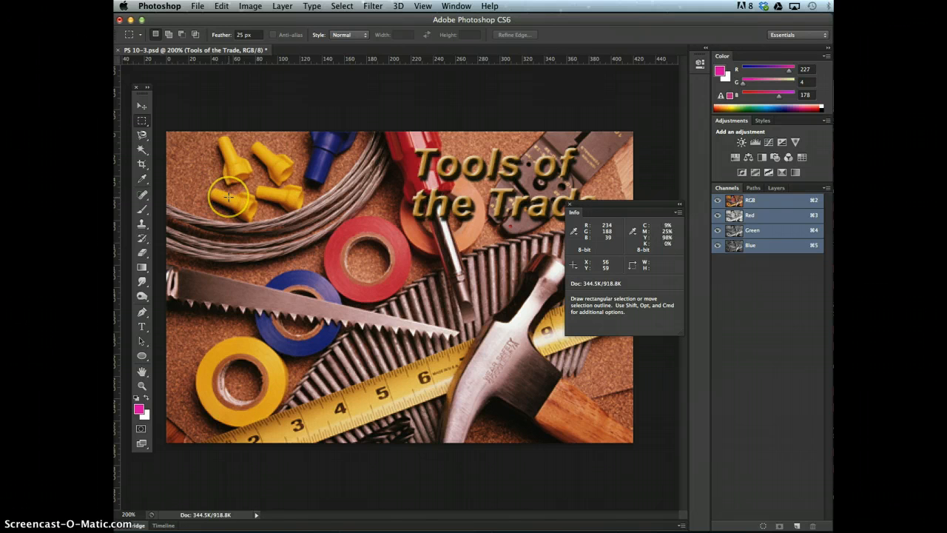
pyautogui.moveTo(230, 196)
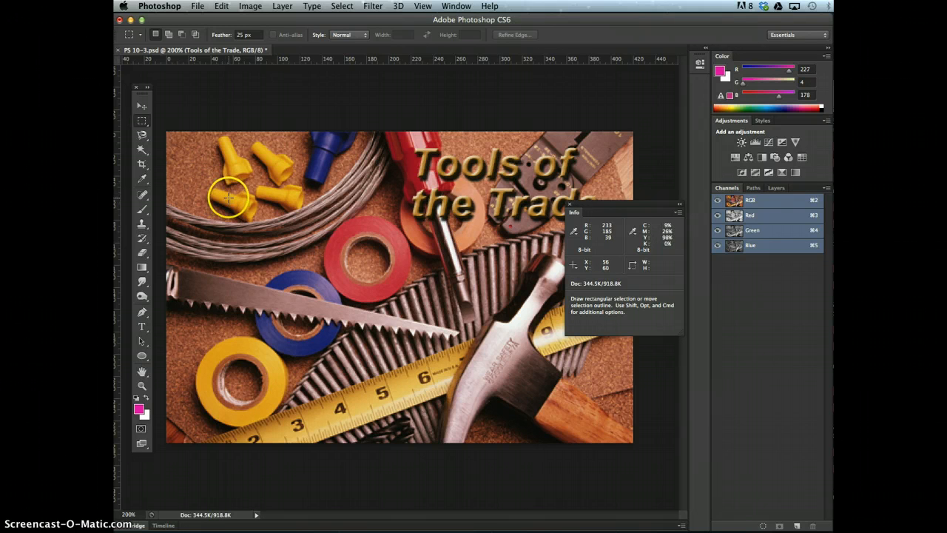
pyautogui.moveTo(244, 198)
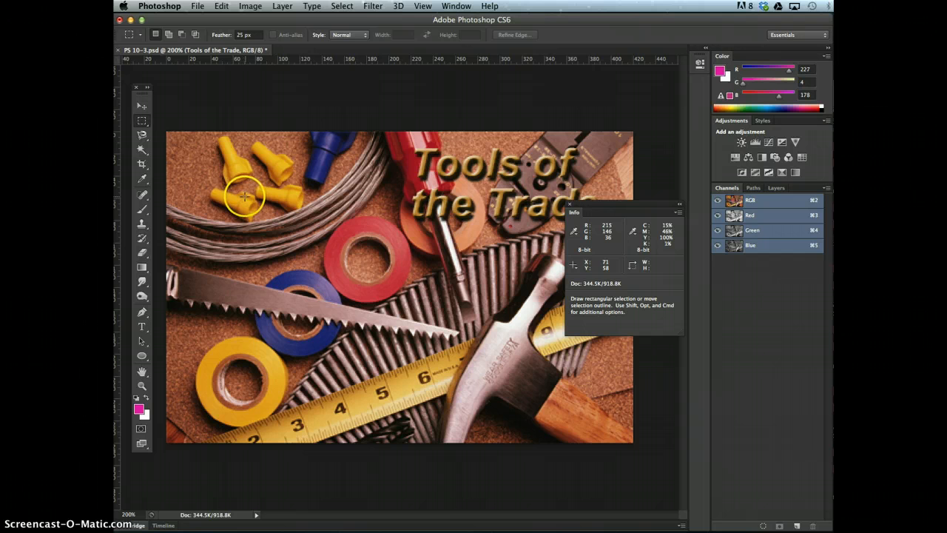
pyautogui.moveTo(244, 194)
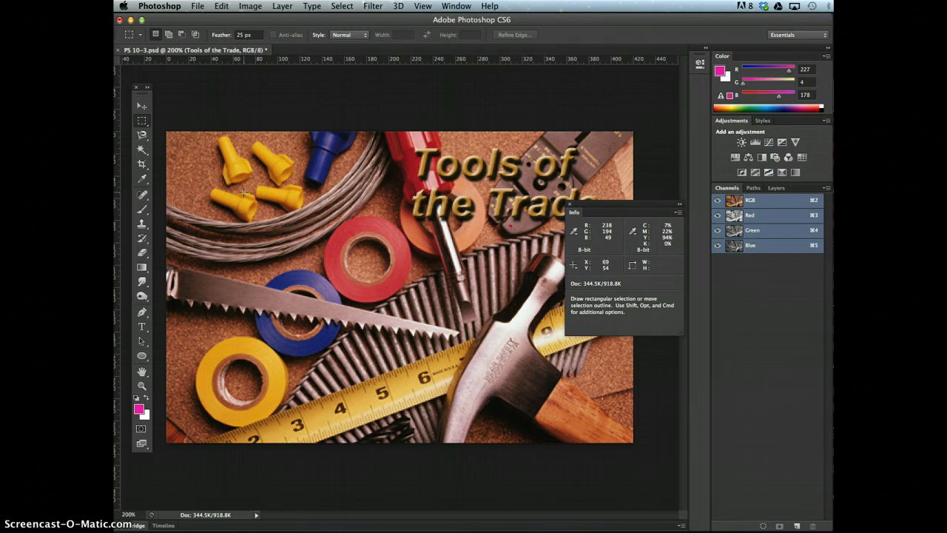
# Step: Draw a large feathered Rectangular Marquee selection over most of the tools photo
pyautogui.click(142, 105)
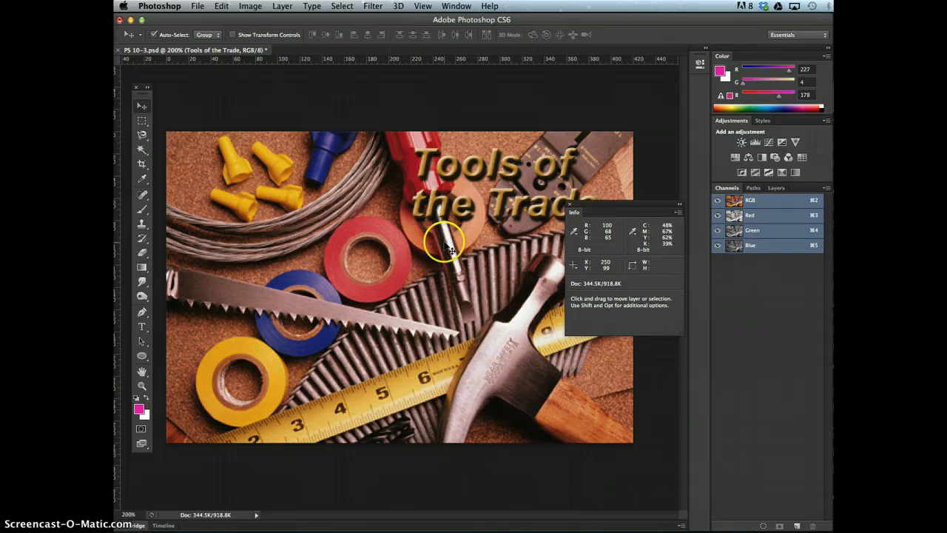
pyautogui.click(142, 121)
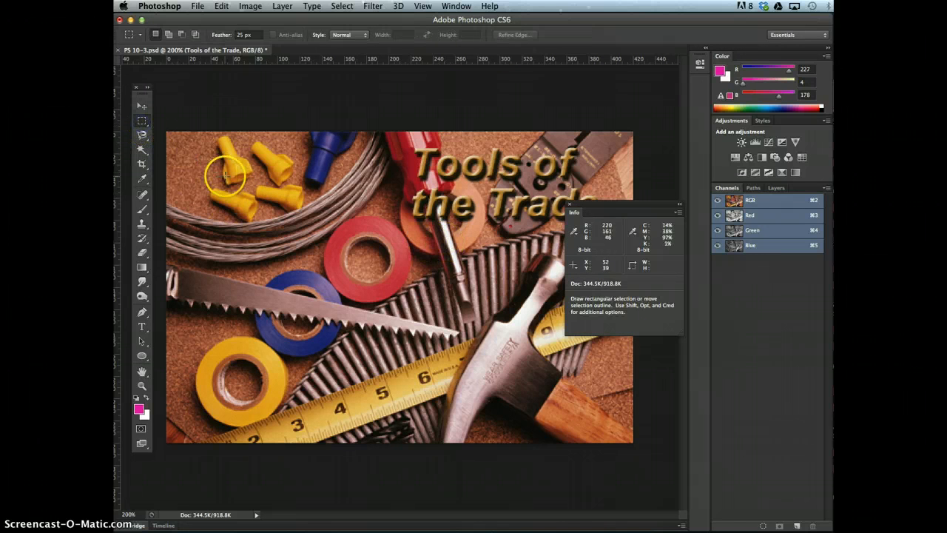
pyautogui.moveTo(550, 215)
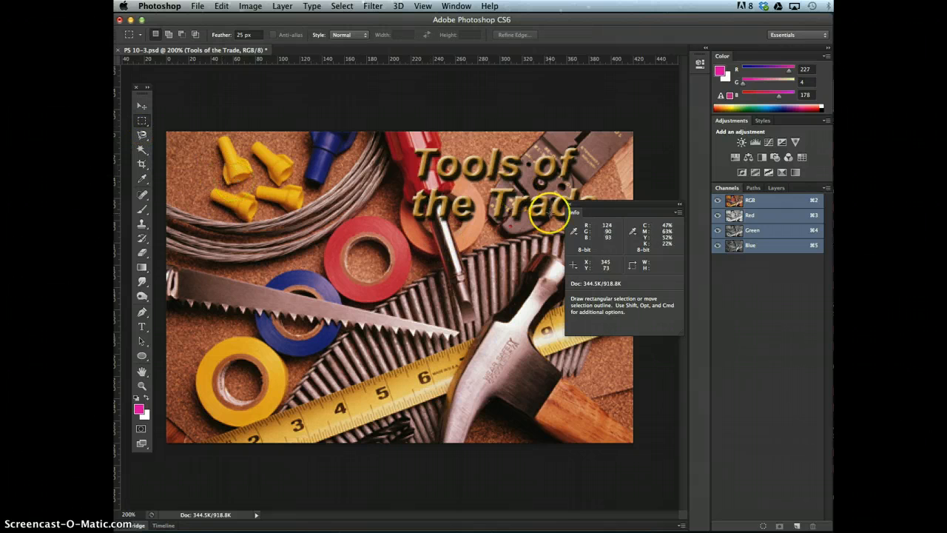
pyautogui.moveTo(234, 185)
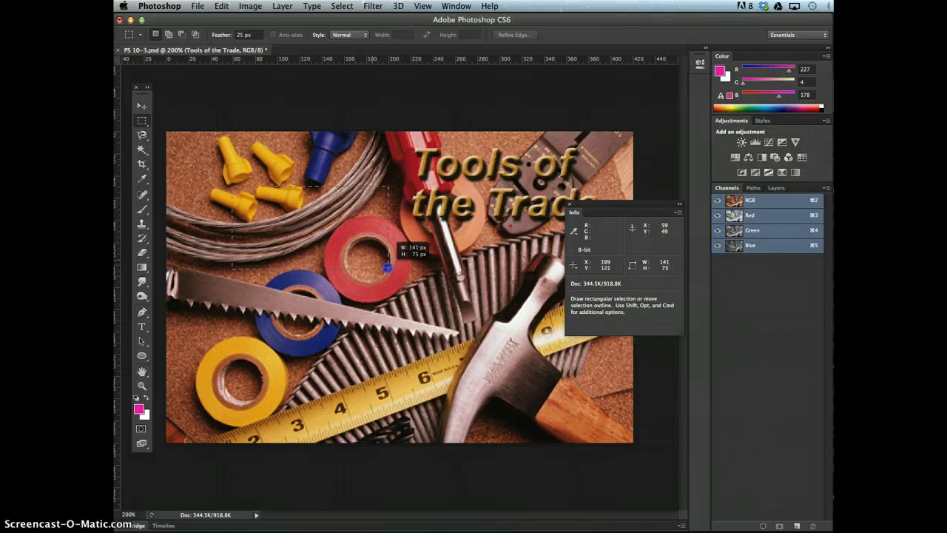
pyautogui.moveTo(387, 268); pyautogui.dragTo(609, 420)
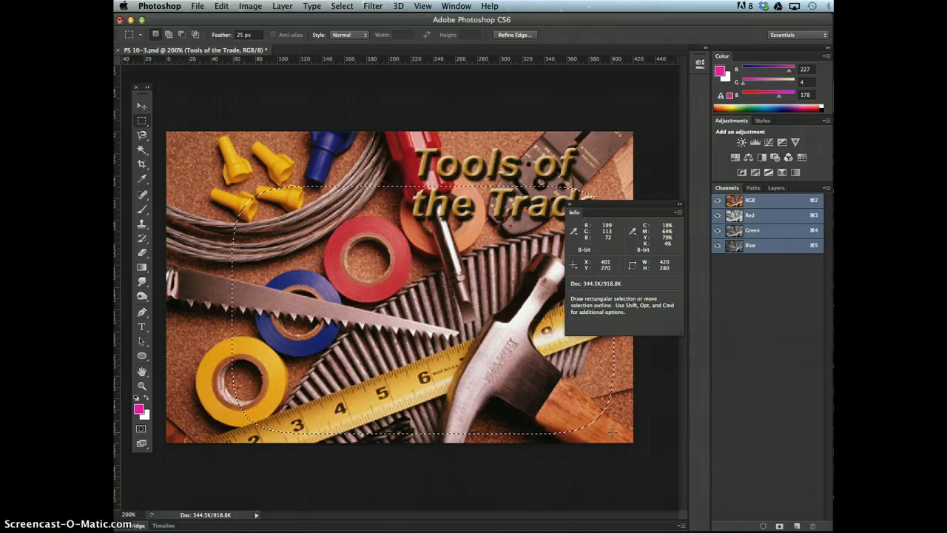
# Step: Save the selection as a new channel, creating Alpha 1, via Select > Save Selection
pyautogui.click(342, 6)
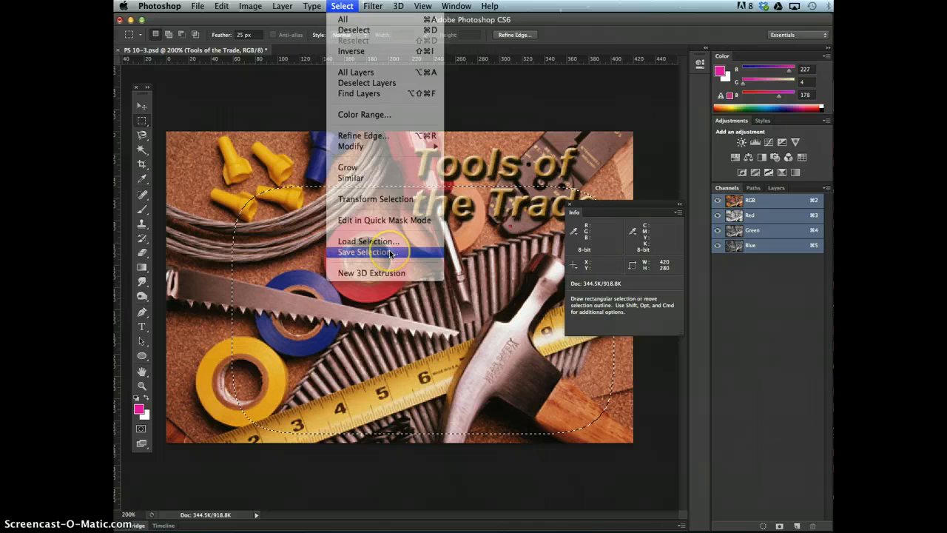
pyautogui.click(368, 252)
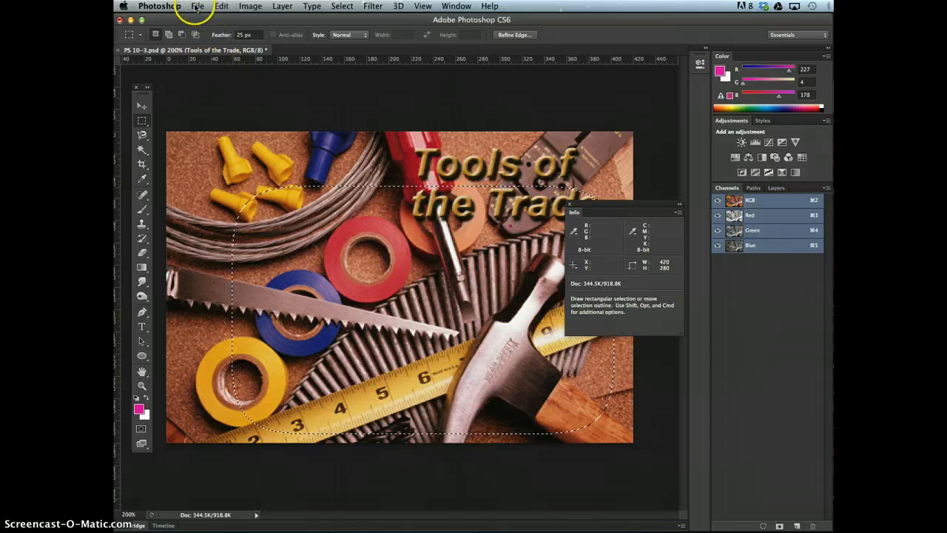
pyautogui.click(342, 6)
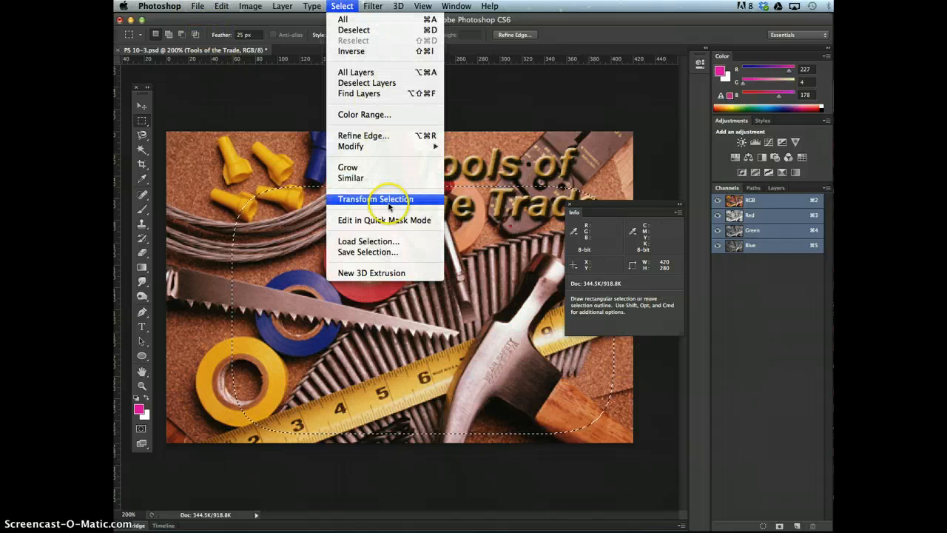
pyautogui.click(367, 251)
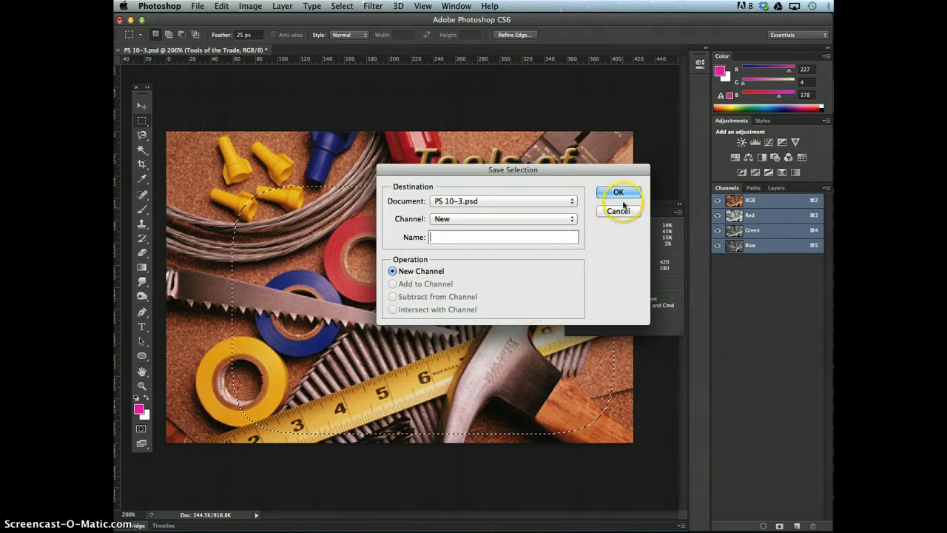
pyautogui.click(619, 192)
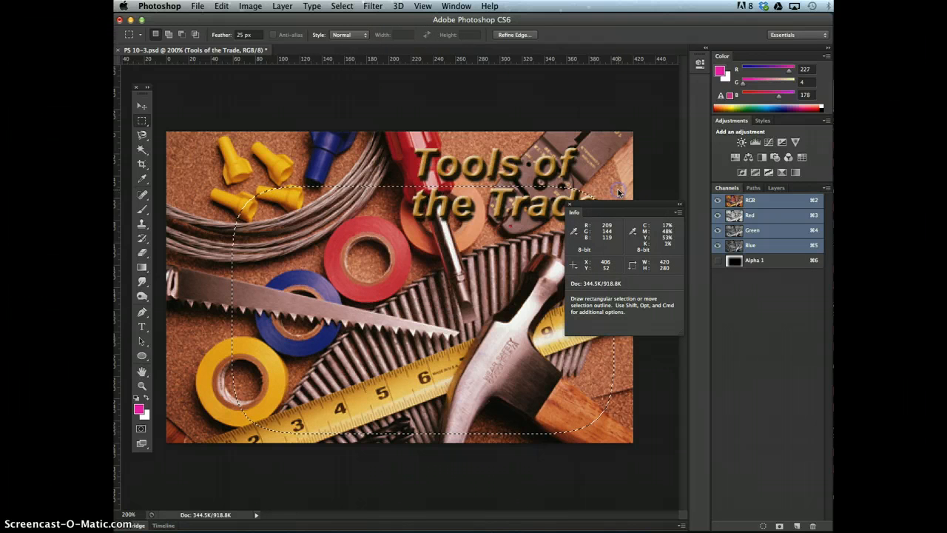
pyautogui.click(753, 260)
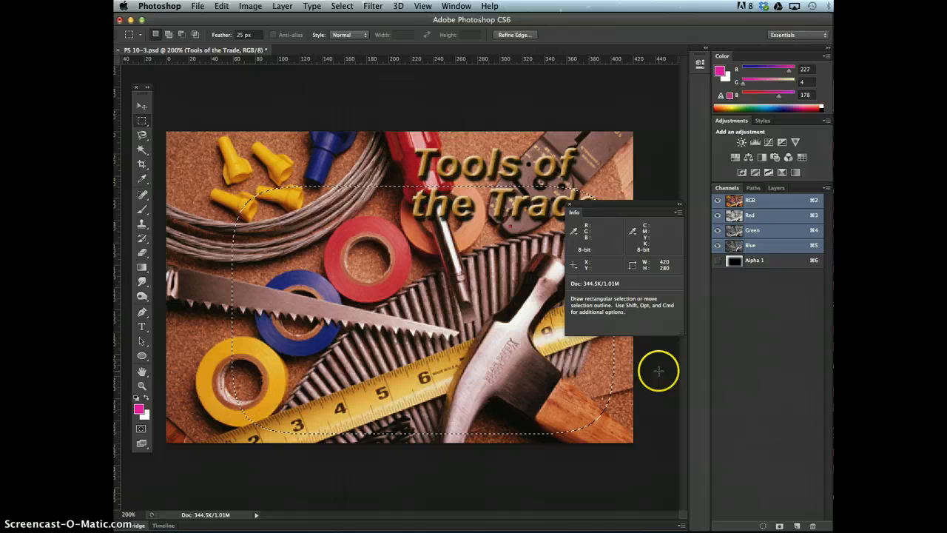
# Step: Set Alpha 1's channel options to a blue overlay, Selected Areas, 50% opacity
pyautogui.click(142, 106)
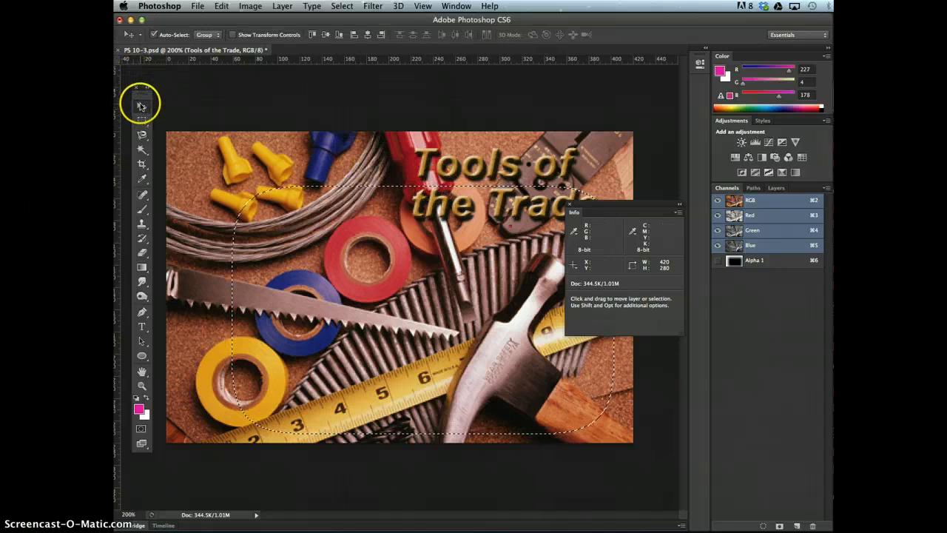
pyautogui.moveTo(772, 272)
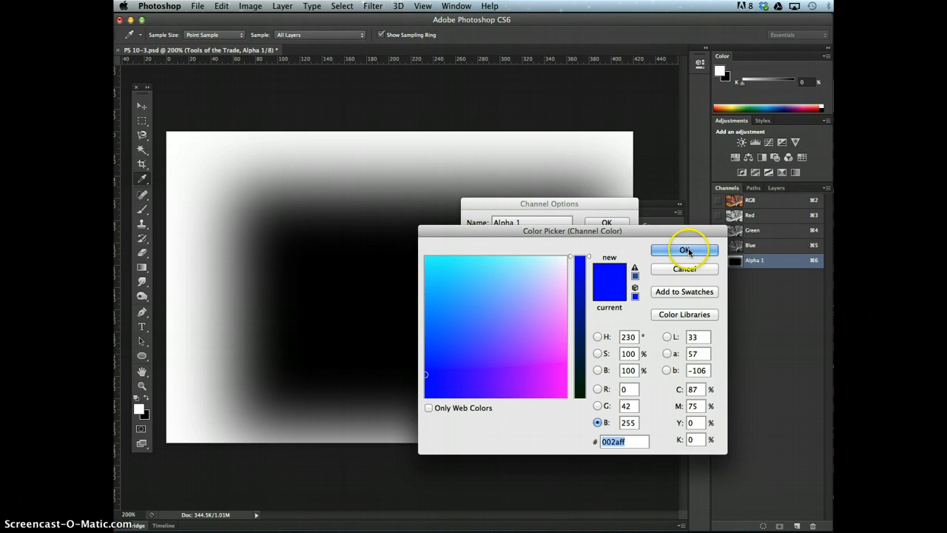
pyautogui.click(684, 249)
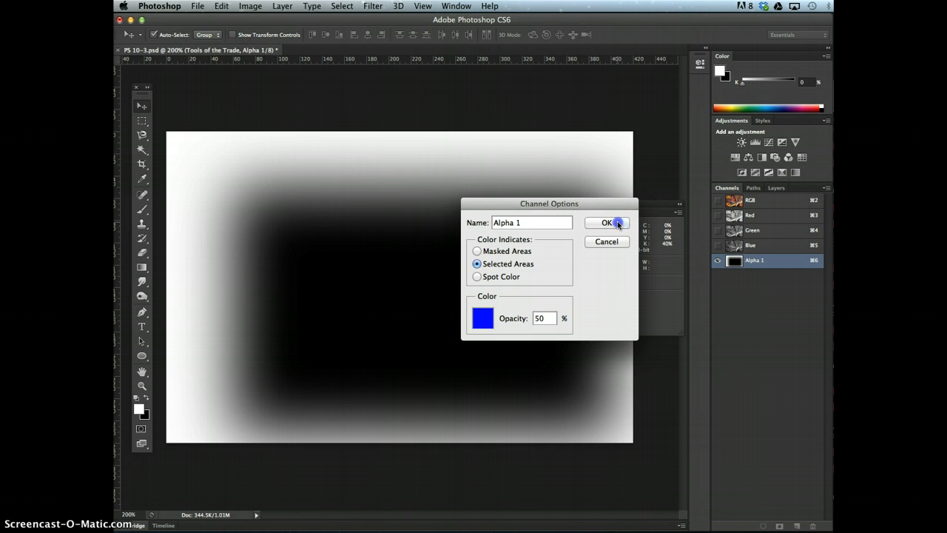
pyautogui.click(607, 222)
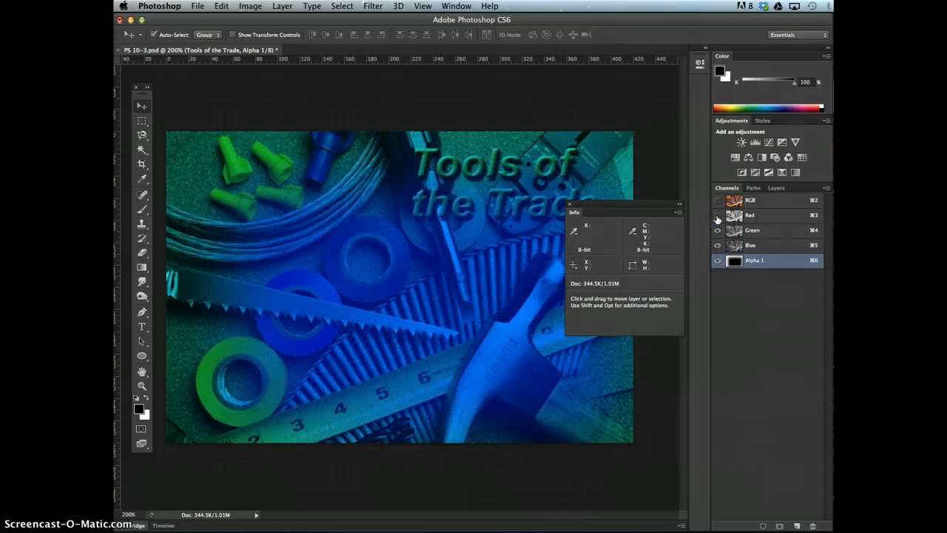
# Step: Show the RGB composite together with the Alpha 1 blue overlay
pyautogui.click(716, 200)
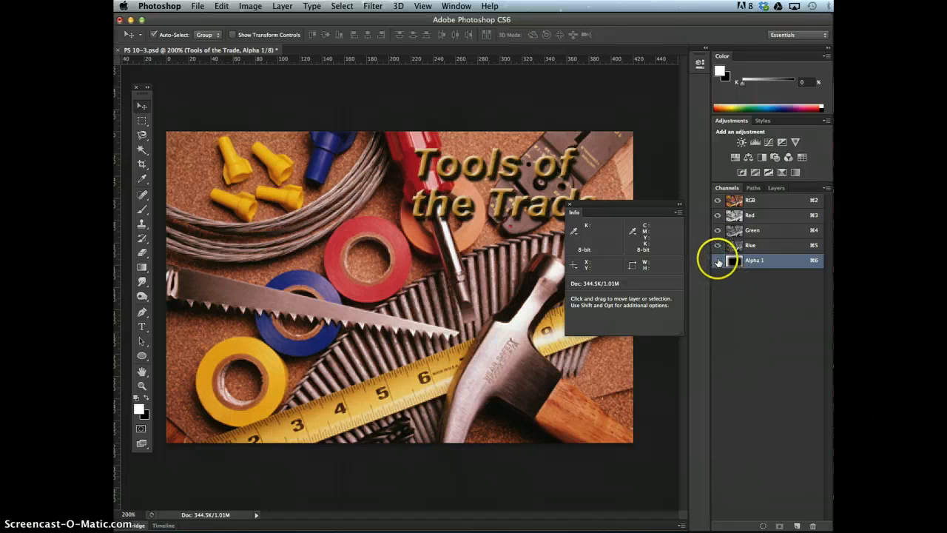
pyautogui.click(716, 260)
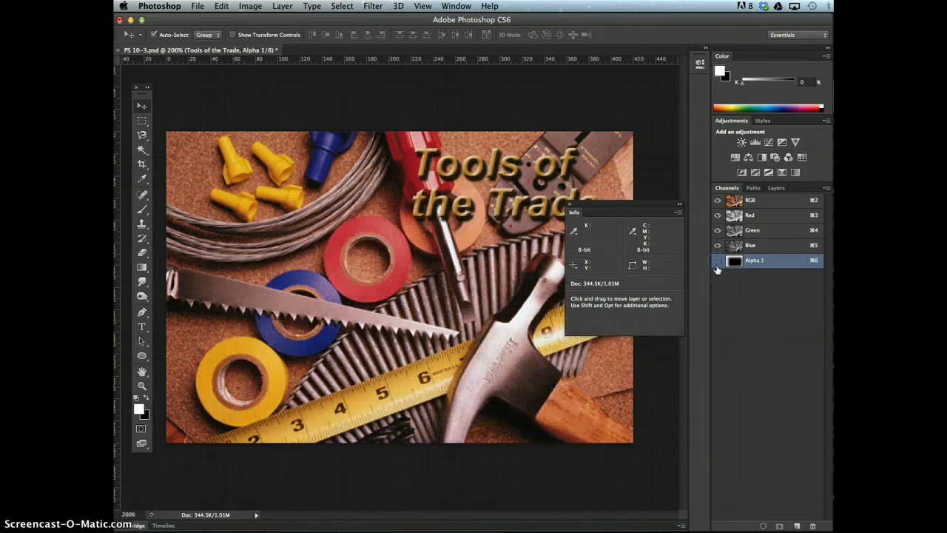
pyautogui.click(717, 260)
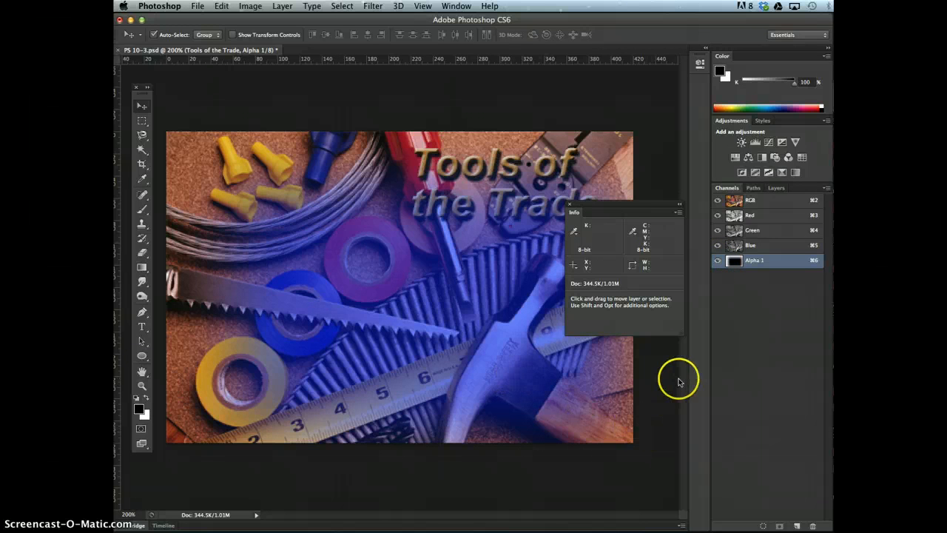
pyautogui.moveTo(408, 106)
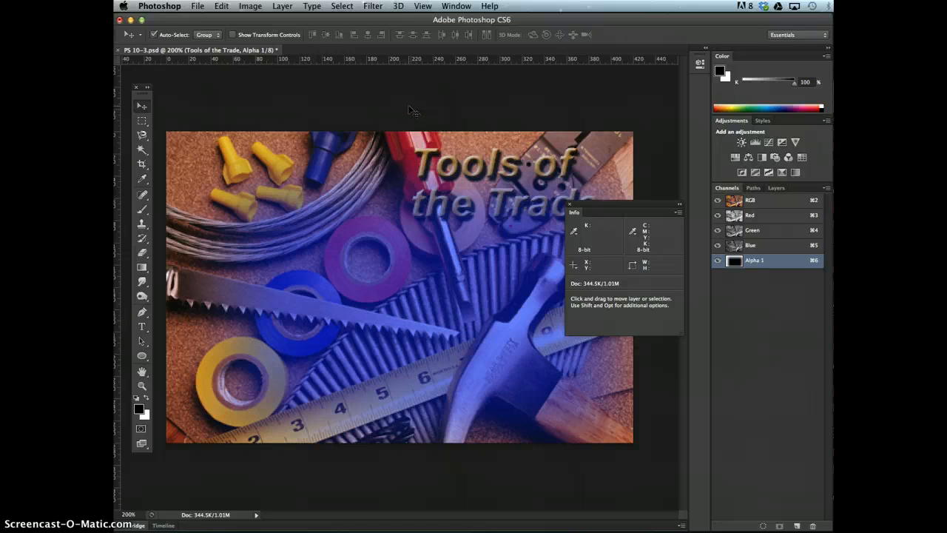
# Step: Save as Tools.psd on the Desktop with maximum compatibility, then hide Alpha 1's overlay
pyautogui.click(198, 6)
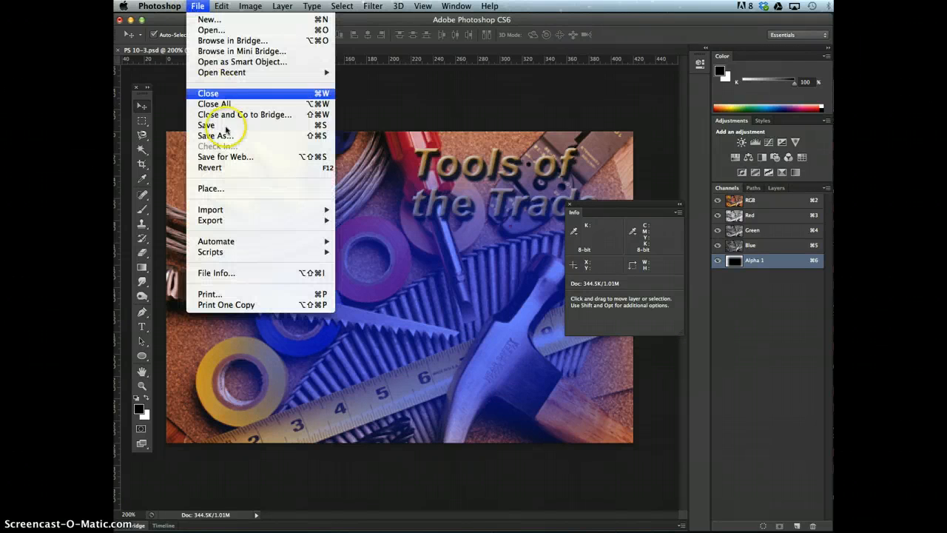
pyautogui.click(218, 136)
pyautogui.write('Tools.psd')
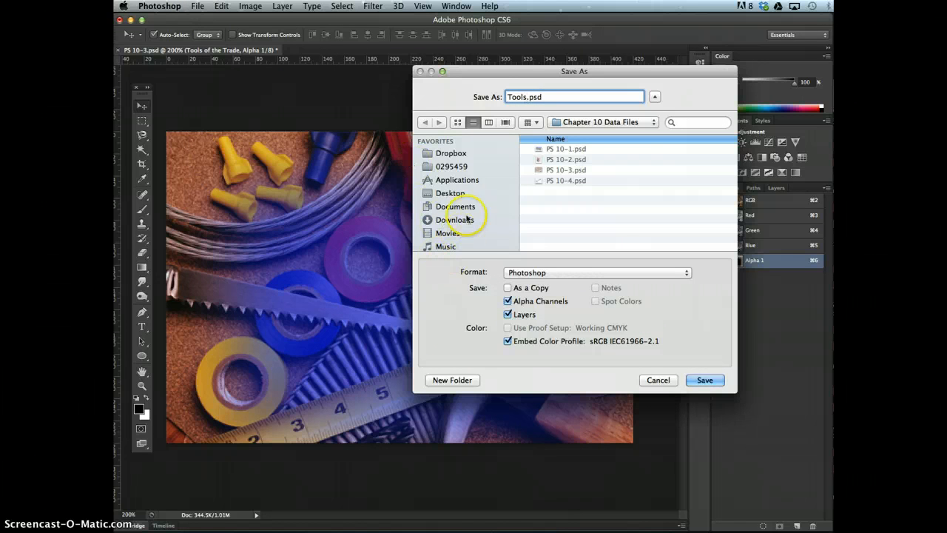
pyautogui.click(451, 192)
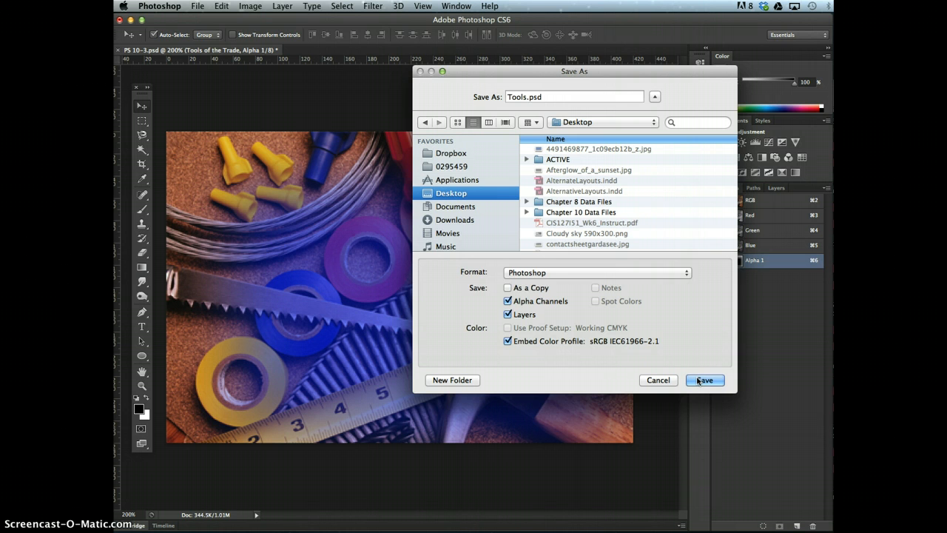
pyautogui.click(704, 378)
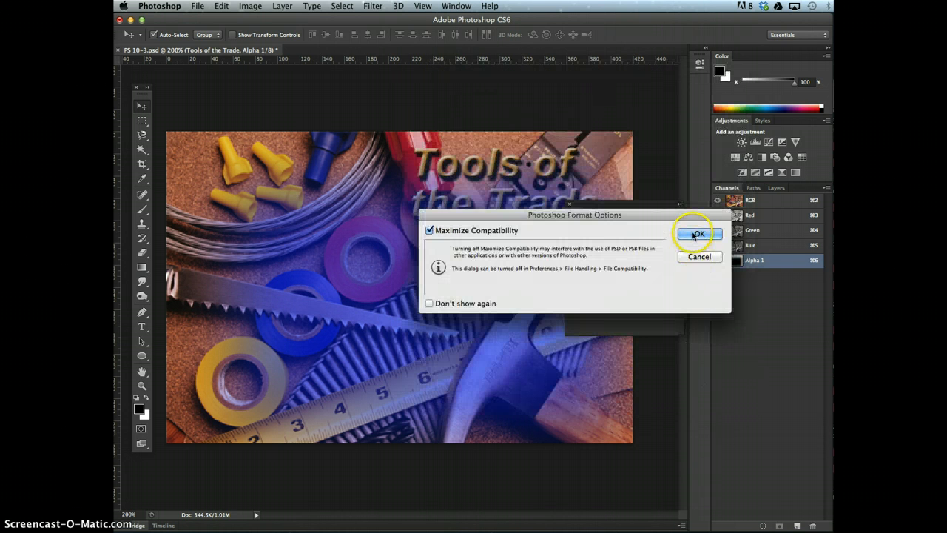
pyautogui.click(697, 234)
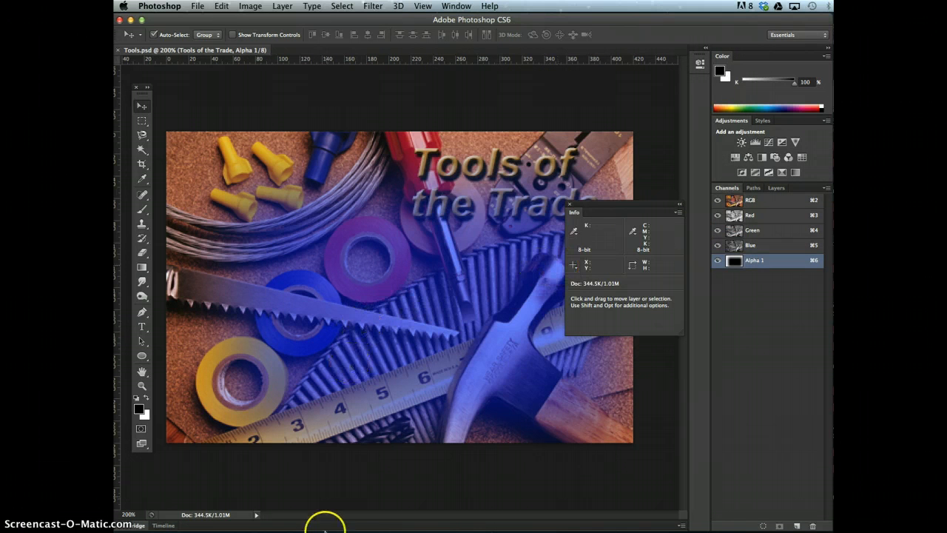
pyautogui.moveTo(520, 281)
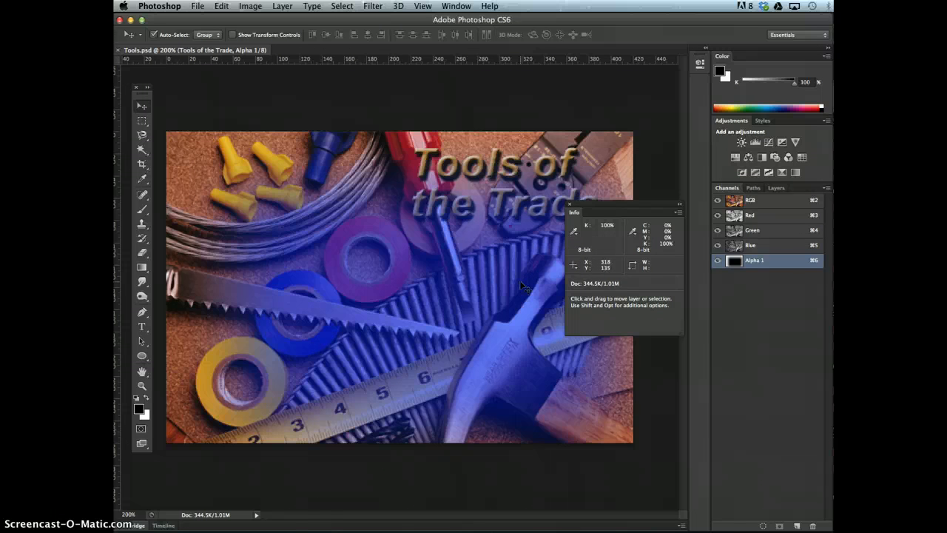
pyautogui.click(716, 260)
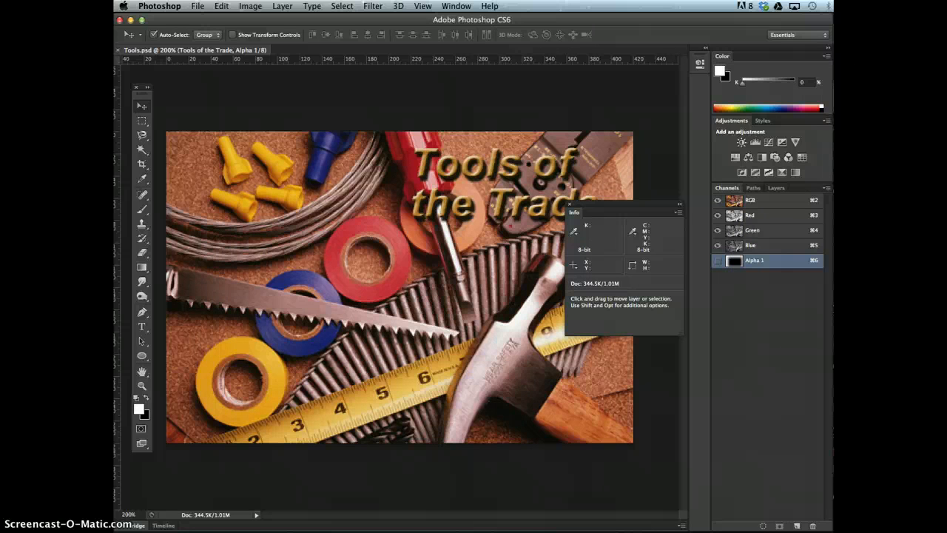
# Step: Show the Layers panel and select the Tools photo layer for duplication
pyautogui.click(455, 6)
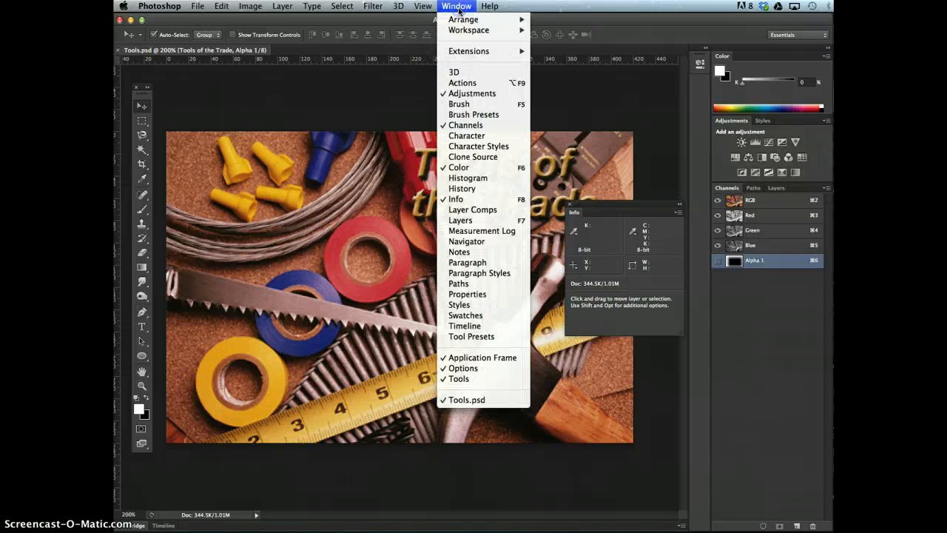
pyautogui.click(775, 186)
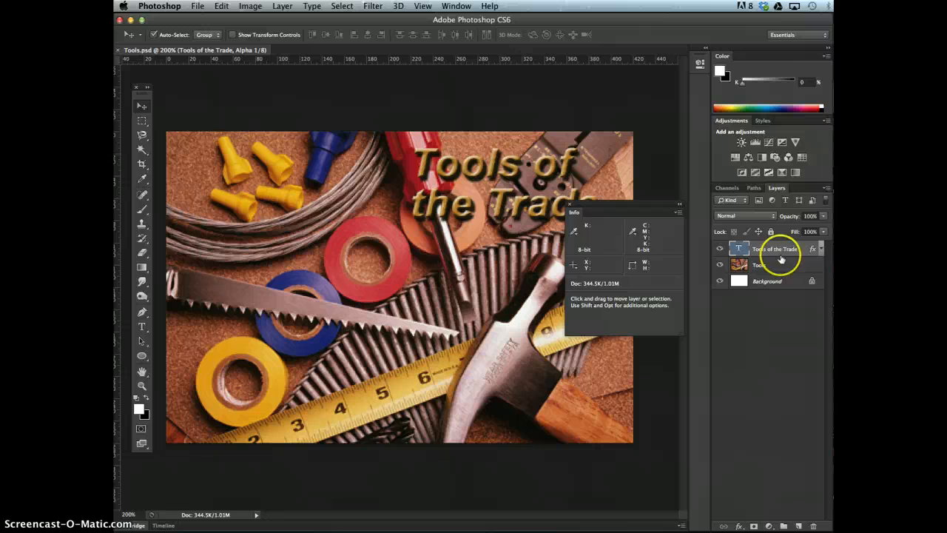
pyautogui.click(769, 264)
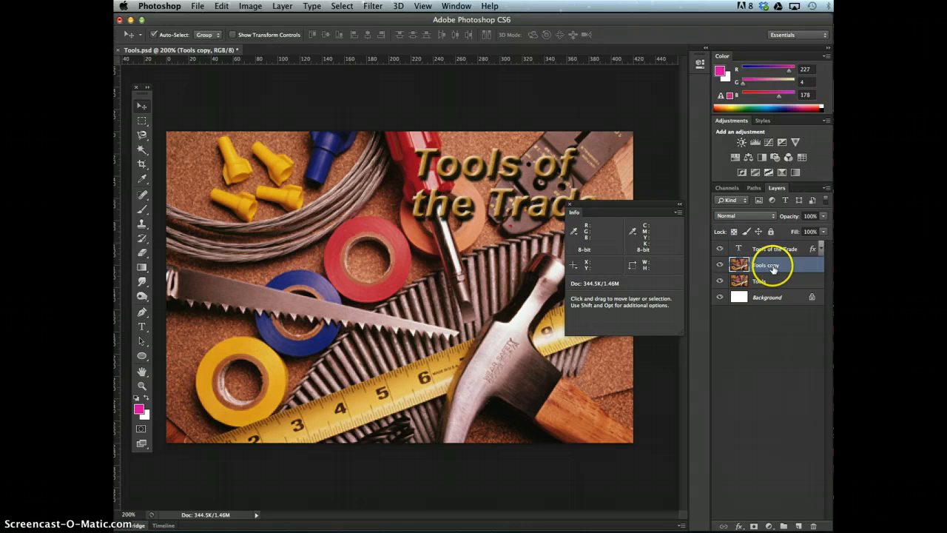
pyautogui.moveTo(769, 265)
pyautogui.write('Red Tape')
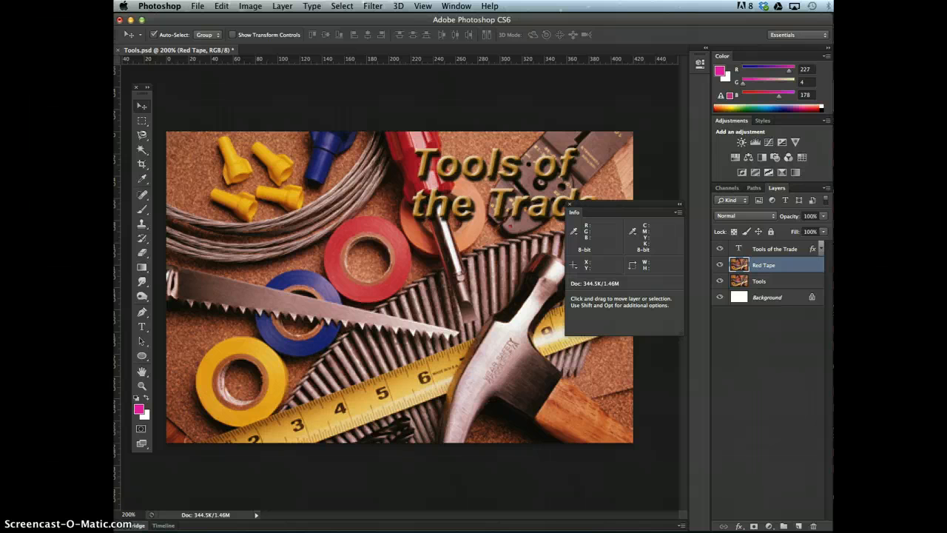
pyautogui.moveTo(143, 121)
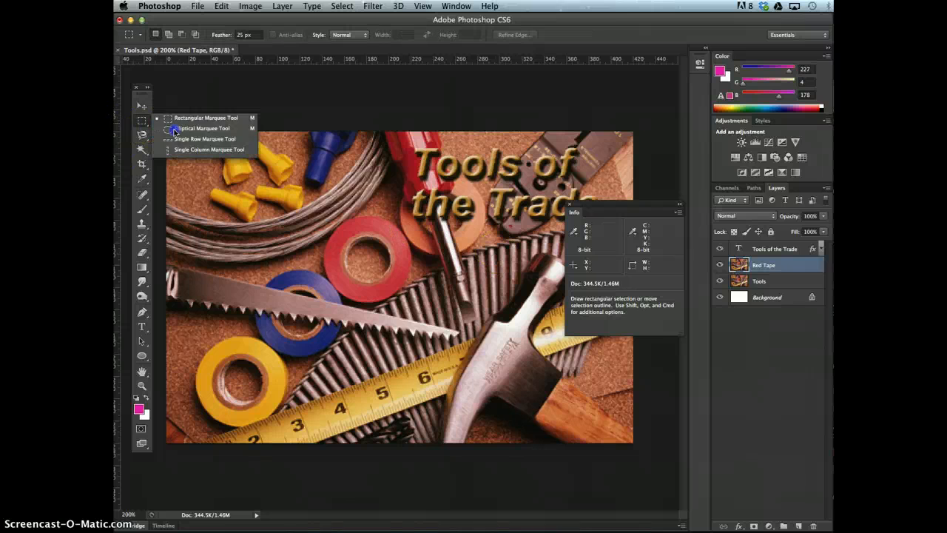
# Step: Select an oval around the red tape roll with the Elliptical Marquee and invert it
pyautogui.click(201, 127)
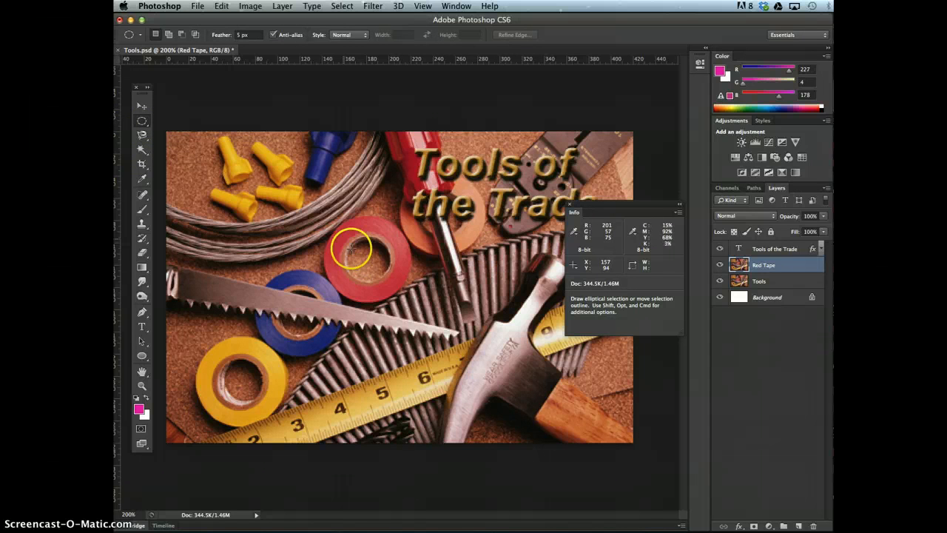
pyautogui.moveTo(367, 259)
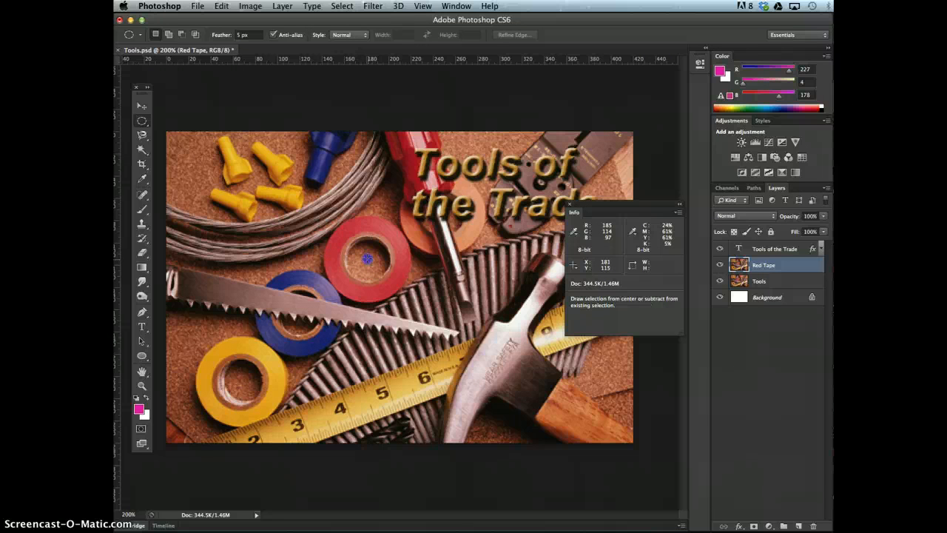
pyautogui.moveTo(367, 259); pyautogui.dragTo(346, 239)
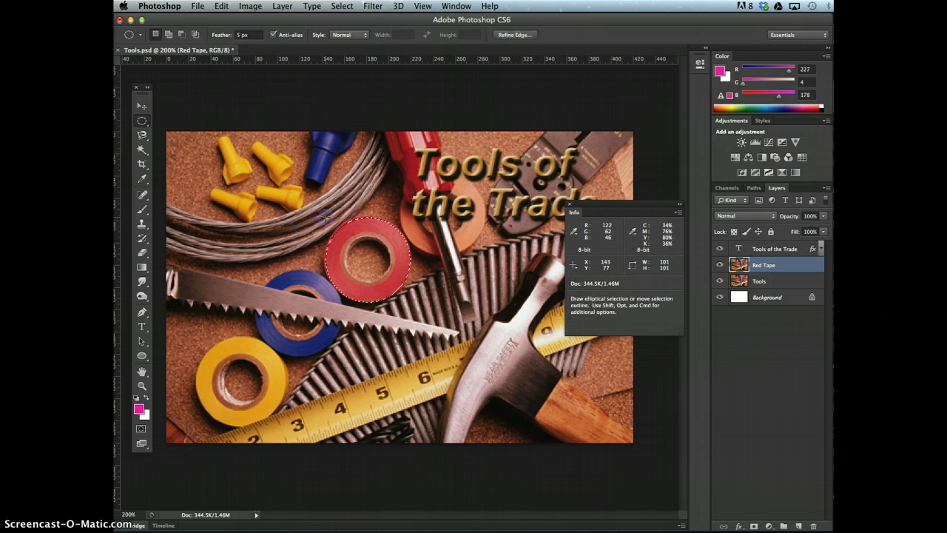
pyautogui.moveTo(542, 339)
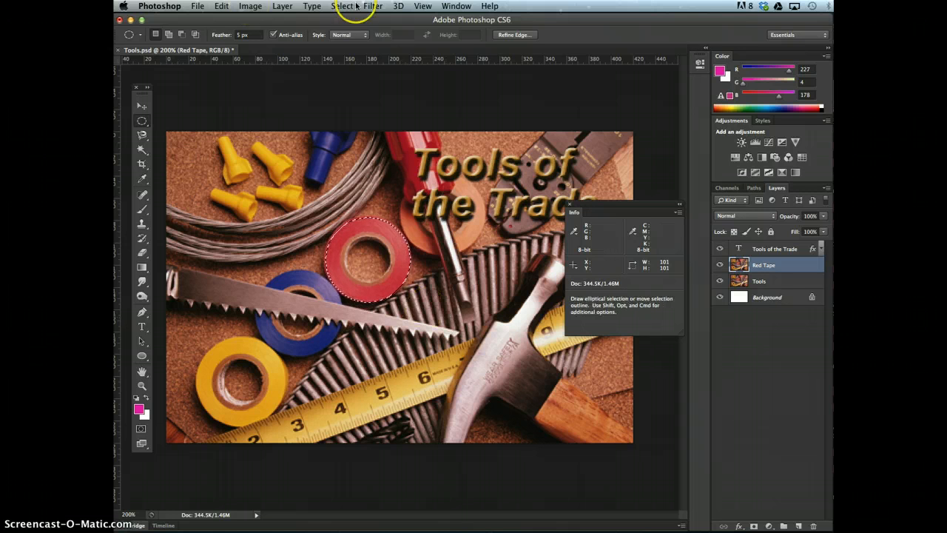
pyautogui.click(343, 6)
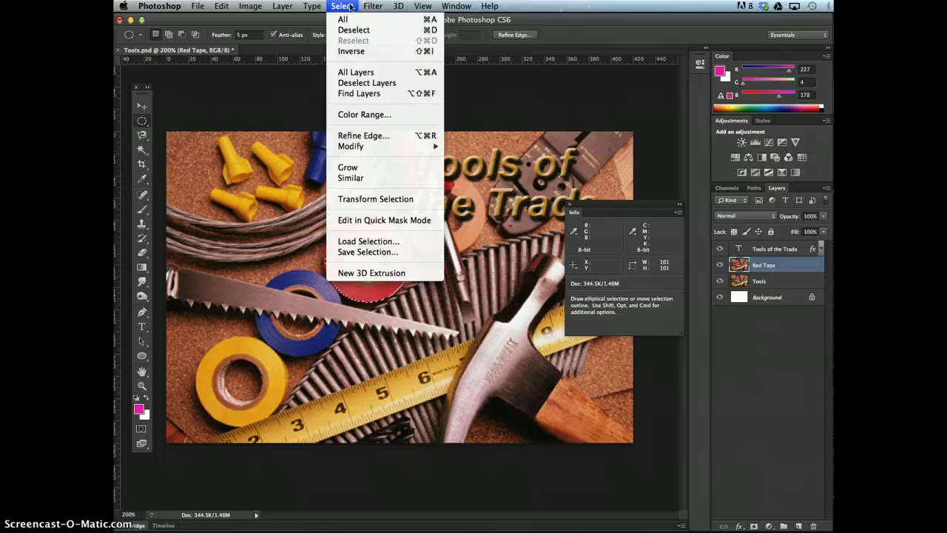
pyautogui.click(343, 20)
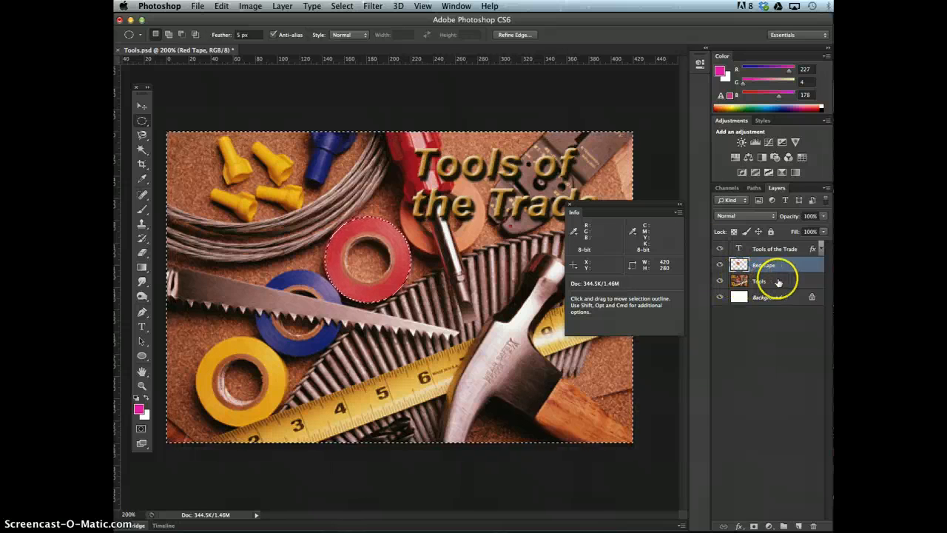
# Step: Deselect, select the tape roll's centre on Red Tape, and hide the Tools layer
pyautogui.click(770, 263)
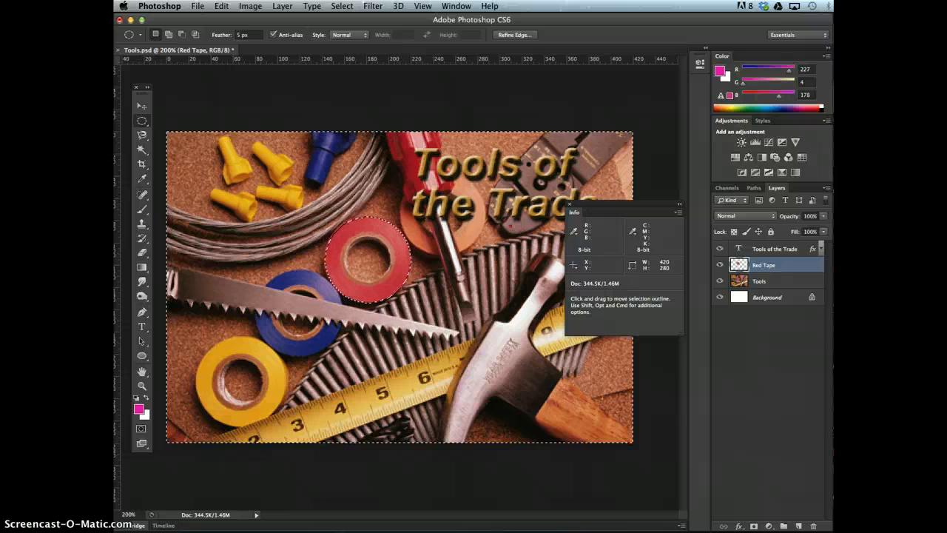
pyautogui.moveTo(451, 222)
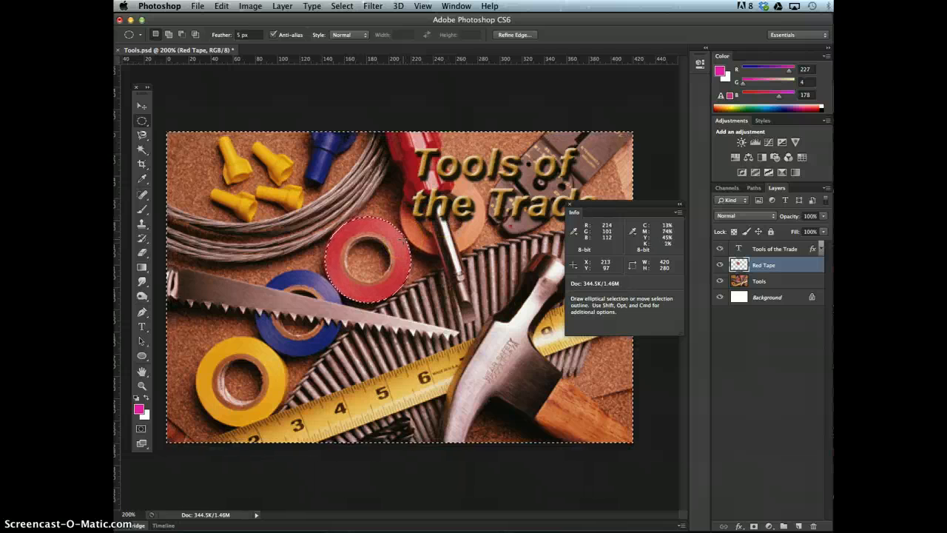
pyautogui.click(340, 6)
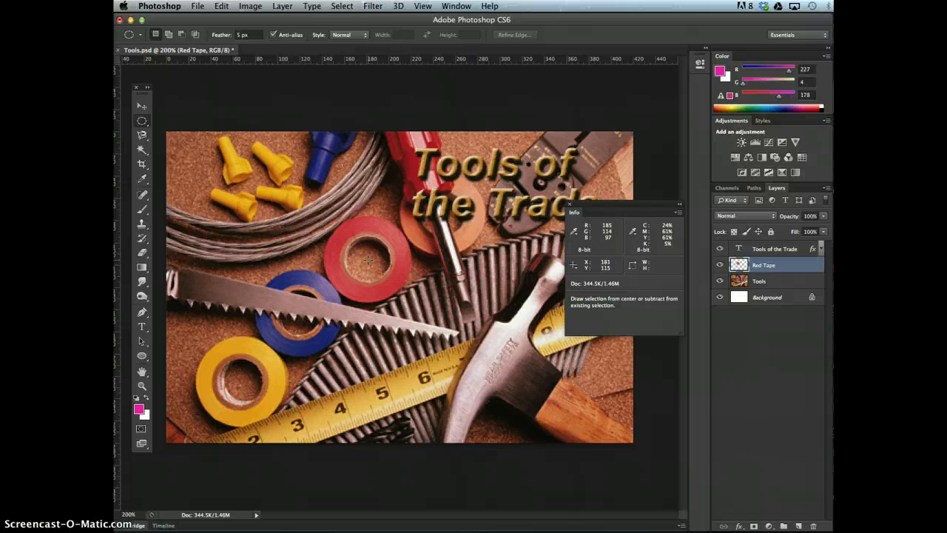
pyautogui.moveTo(369, 259); pyautogui.dragTo(358, 245)
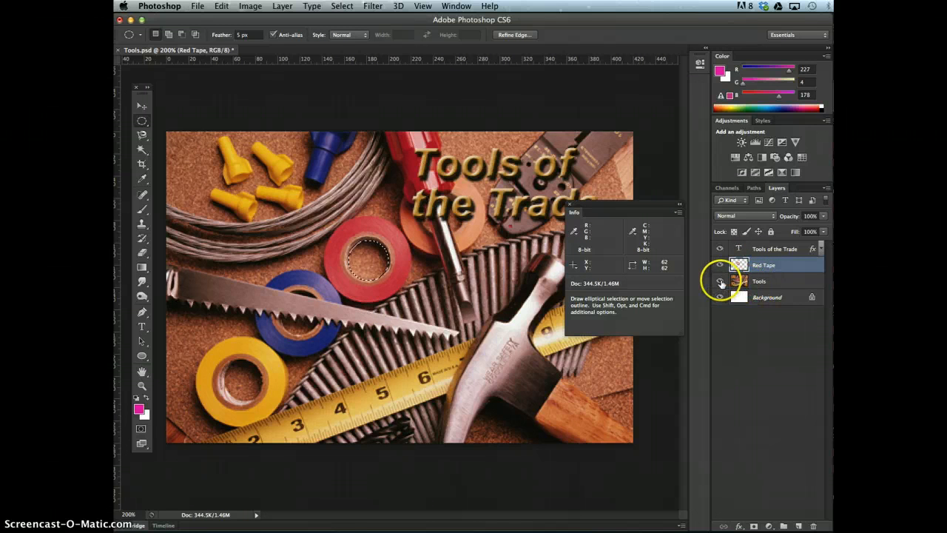
pyautogui.click(719, 282)
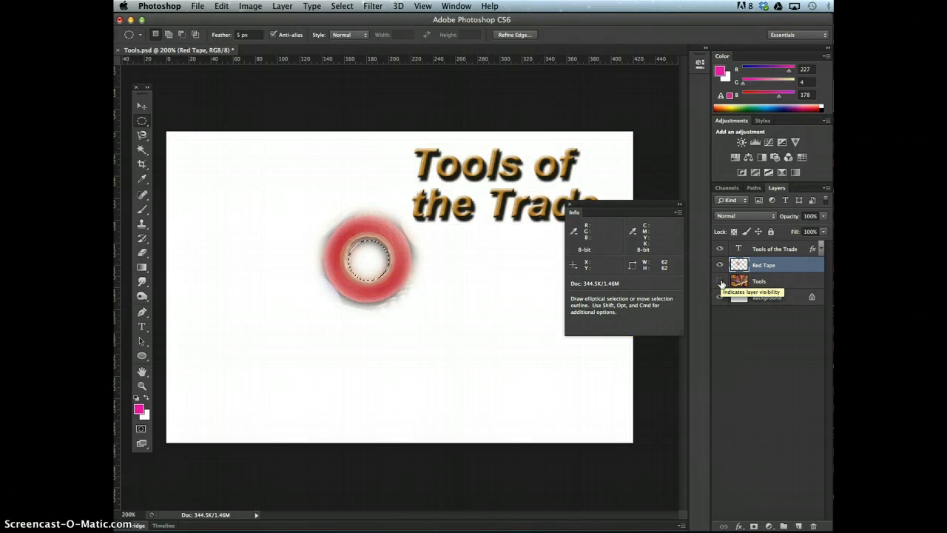
# Step: Make the Tools layer visible again via its eye icon
pyautogui.click(719, 295)
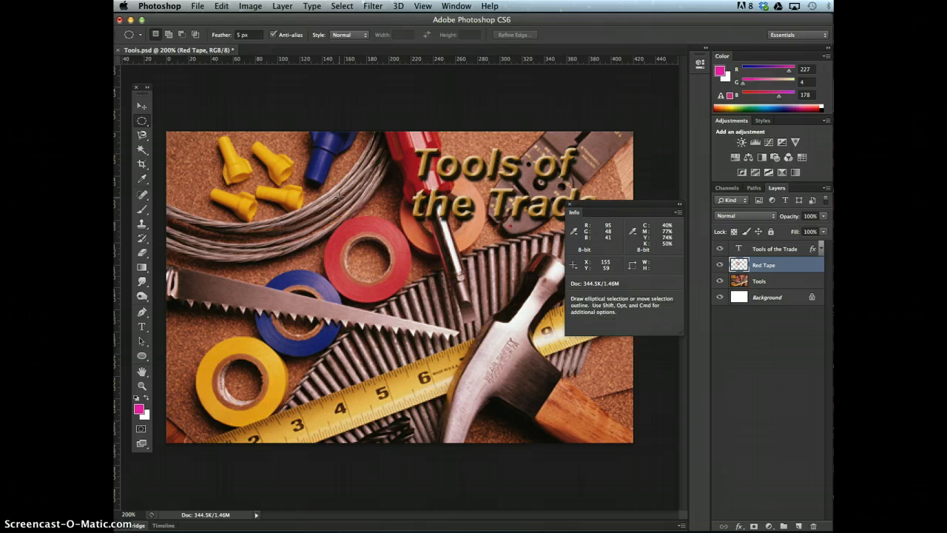
pyautogui.moveTo(503, 235)
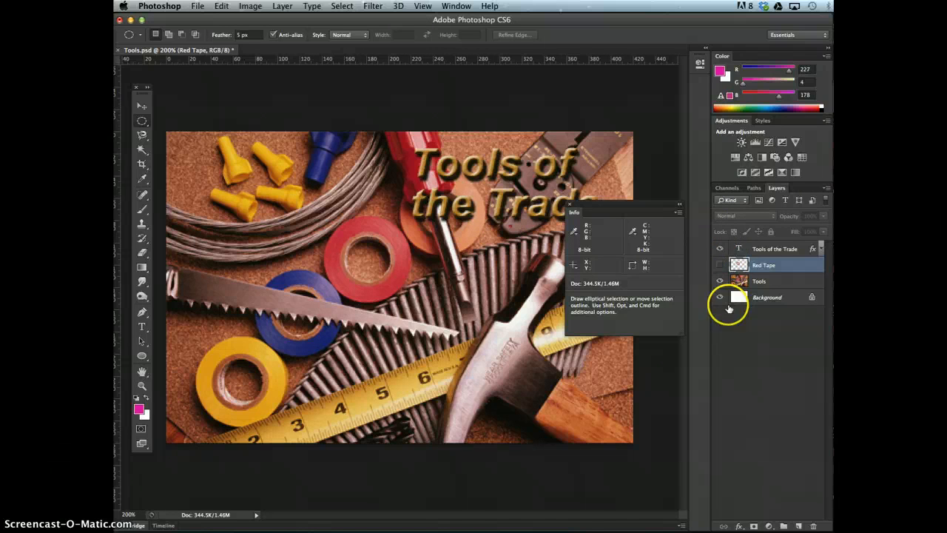
# Step: Select the Tools layer as the active layer for editing
pyautogui.click(760, 281)
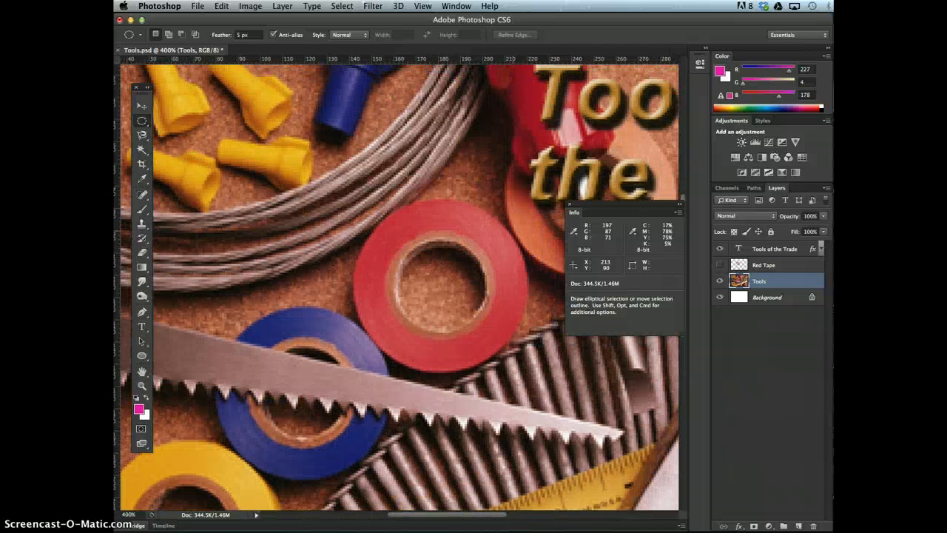
pyautogui.moveTo(532, 361)
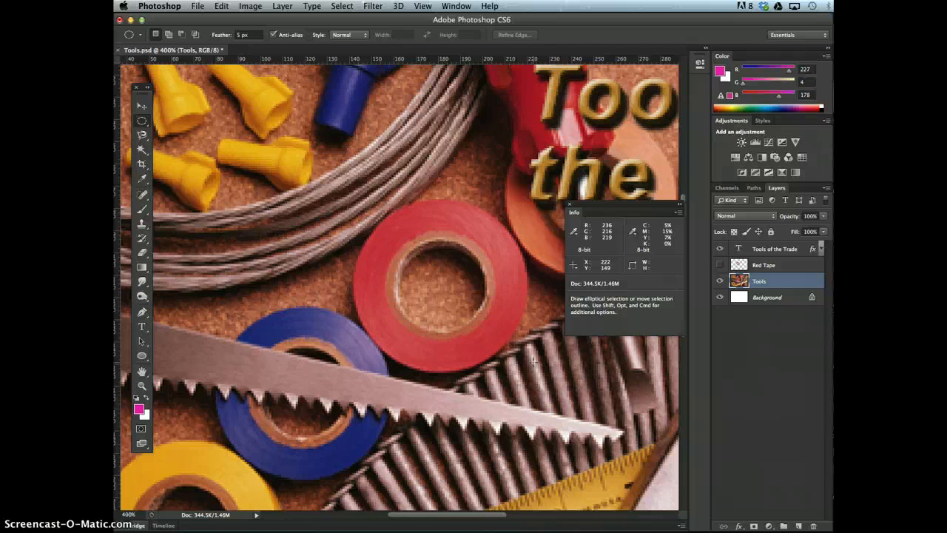
pyautogui.moveTo(531, 361)
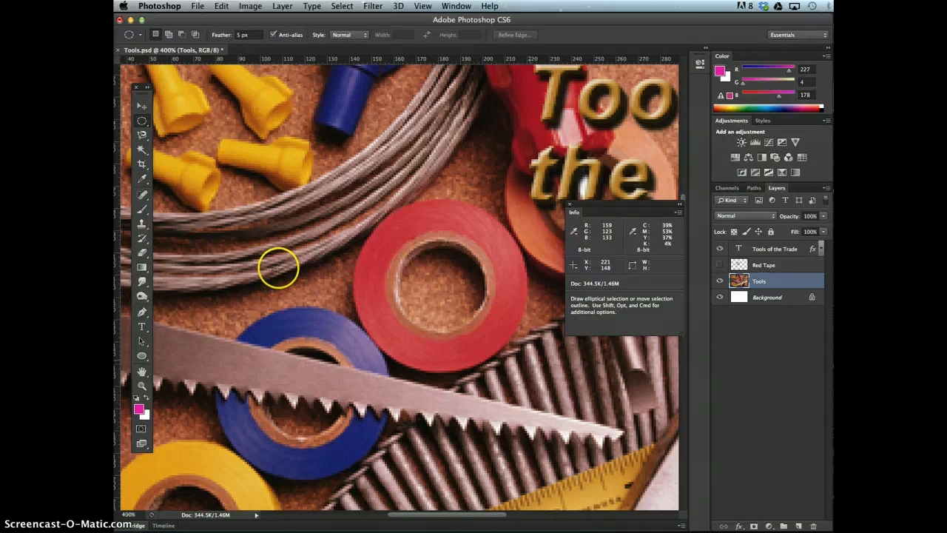
pyautogui.moveTo(142, 251)
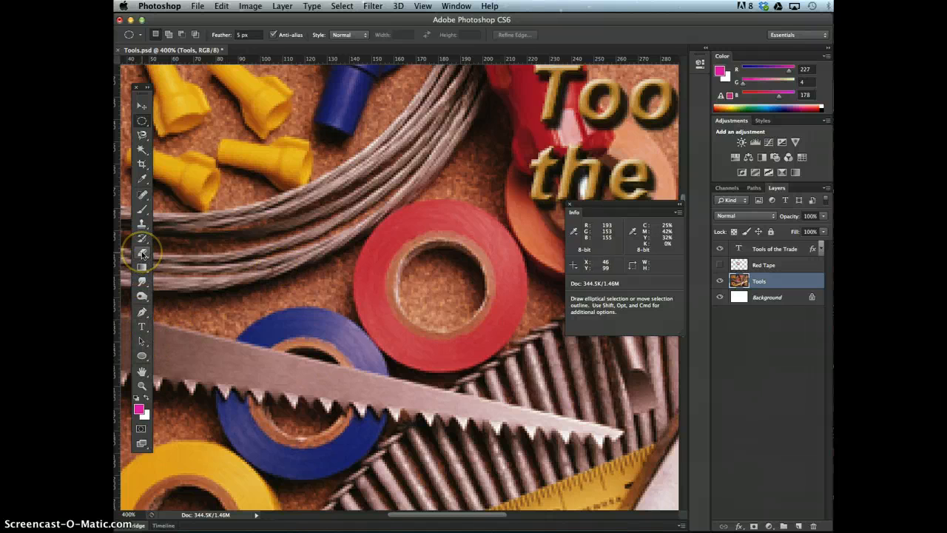
pyautogui.moveTo(142, 252)
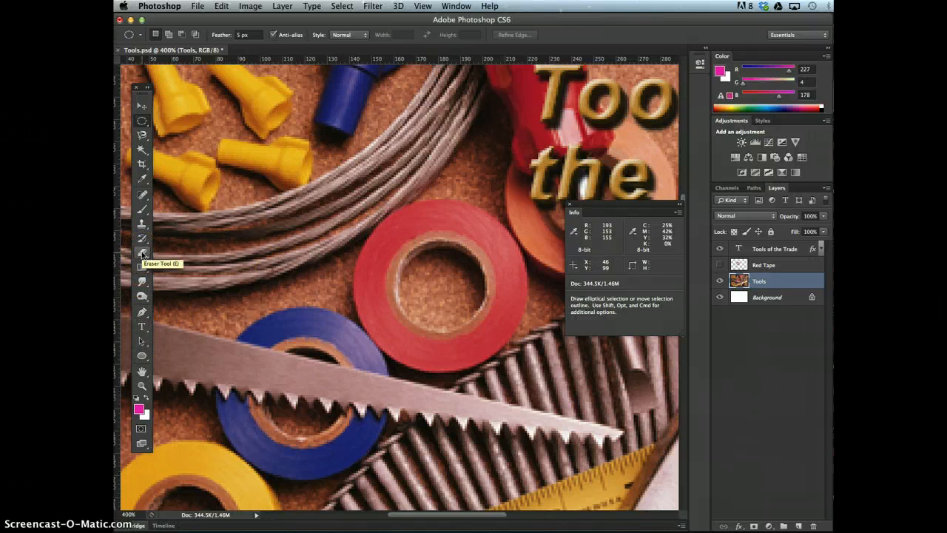
# Step: Switch from the Eraser Tool to the Background Eraser Tool
pyautogui.click(142, 253)
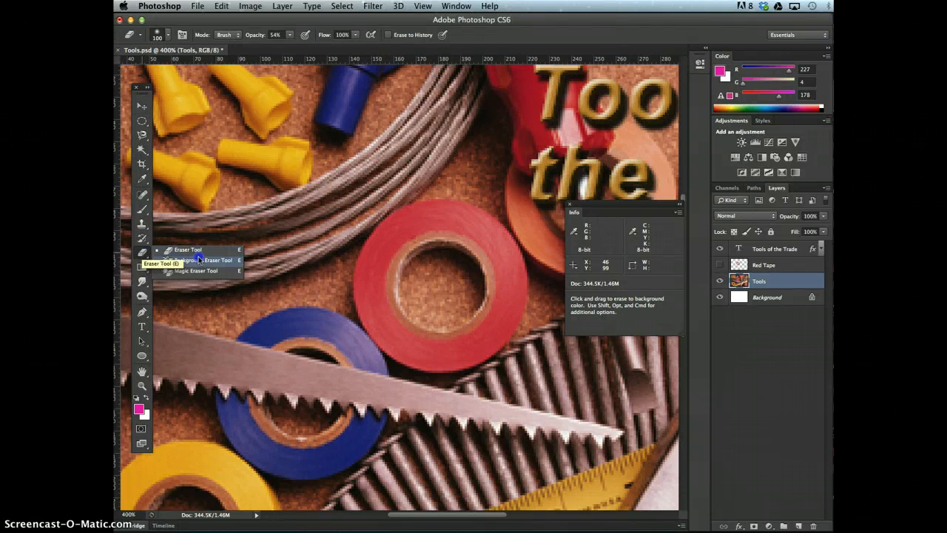
pyautogui.click(208, 260)
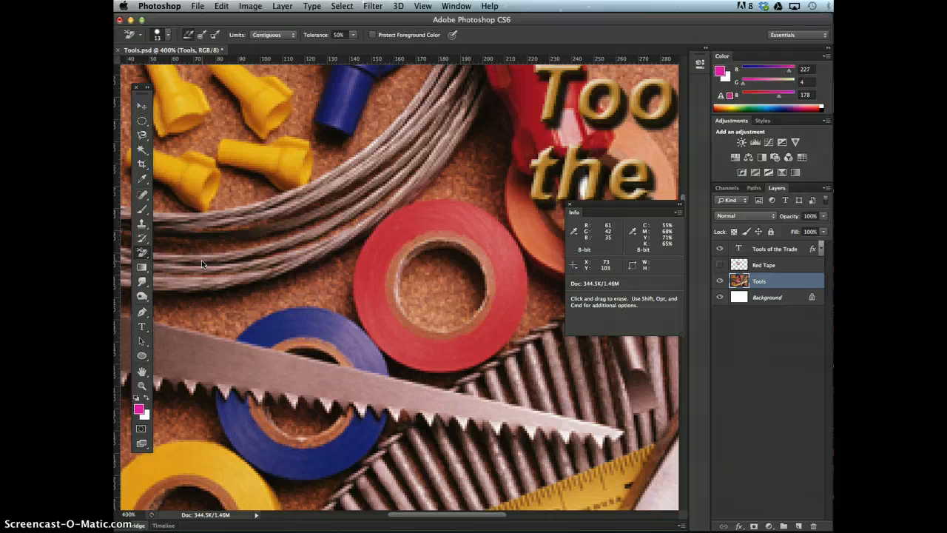
pyautogui.moveTo(396, 302)
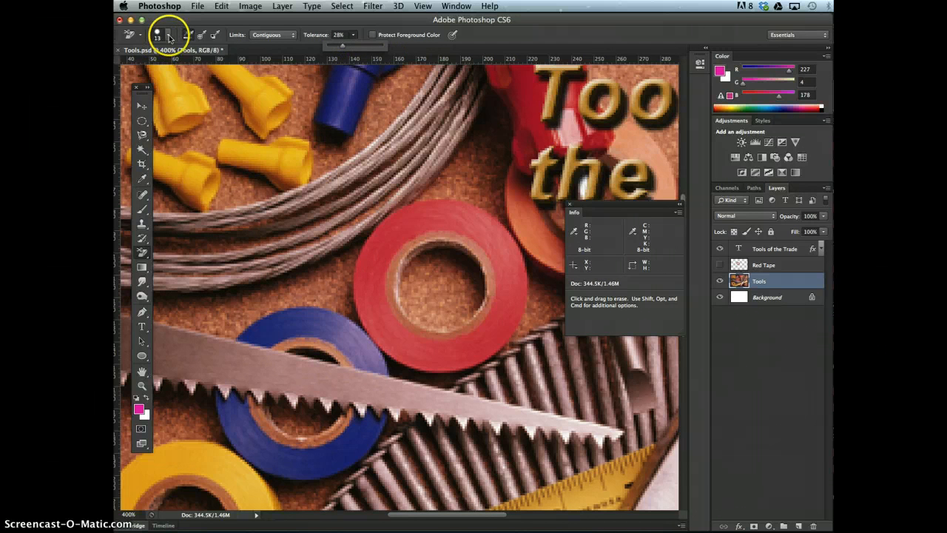
# Step: Bring up the Background Eraser's brush size and hardness picker
pyautogui.click(168, 35)
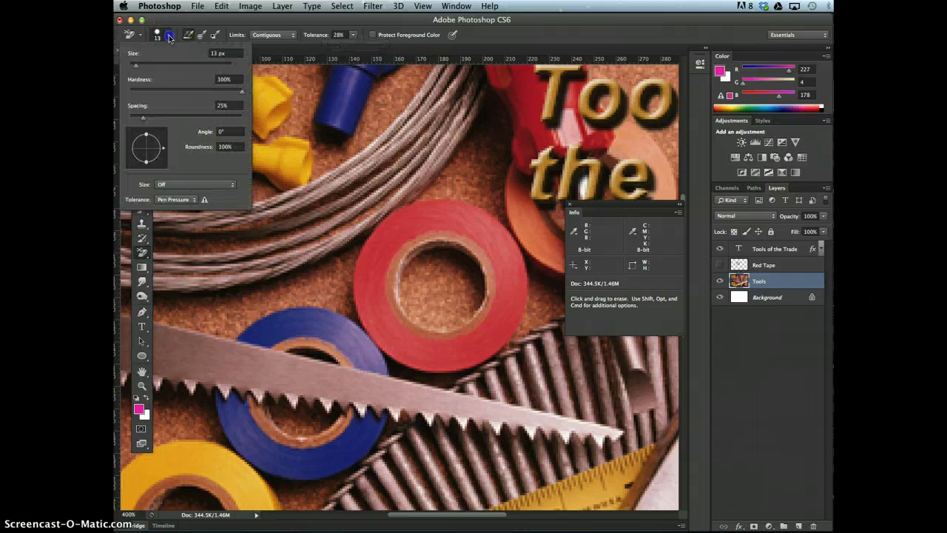
pyautogui.moveTo(249, 105)
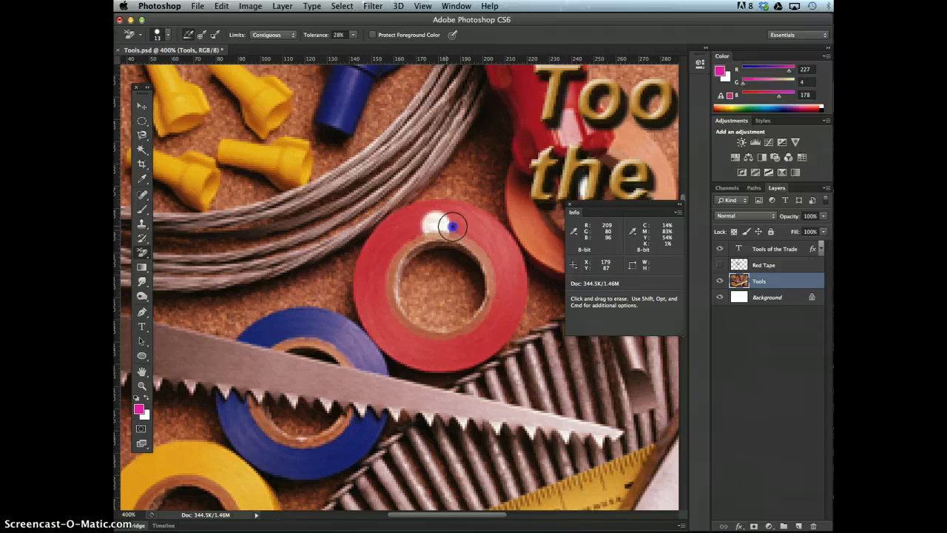
# Step: Erase the red from the tape roll on the Tools layer until it shows mostly white
pyautogui.moveTo(453, 225); pyautogui.dragTo(479, 326)
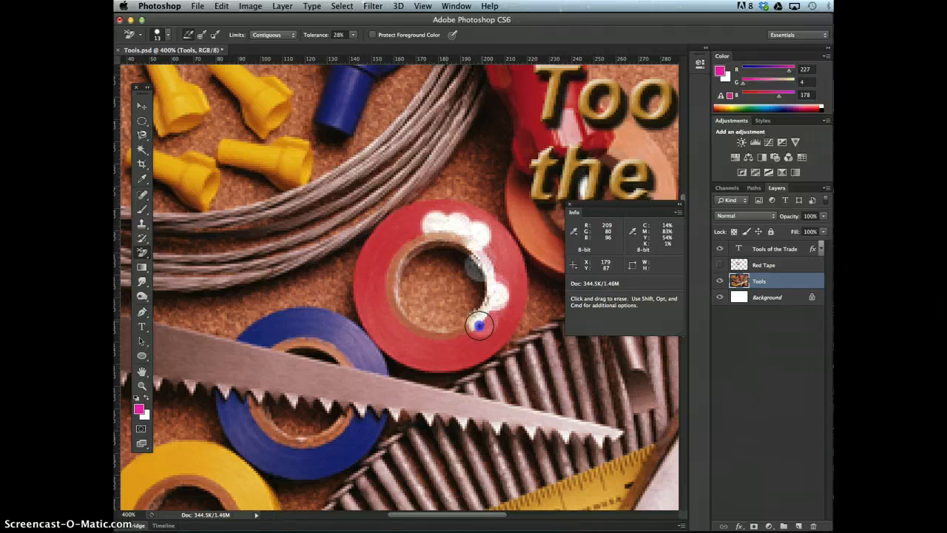
pyautogui.moveTo(479, 326); pyautogui.dragTo(387, 278)
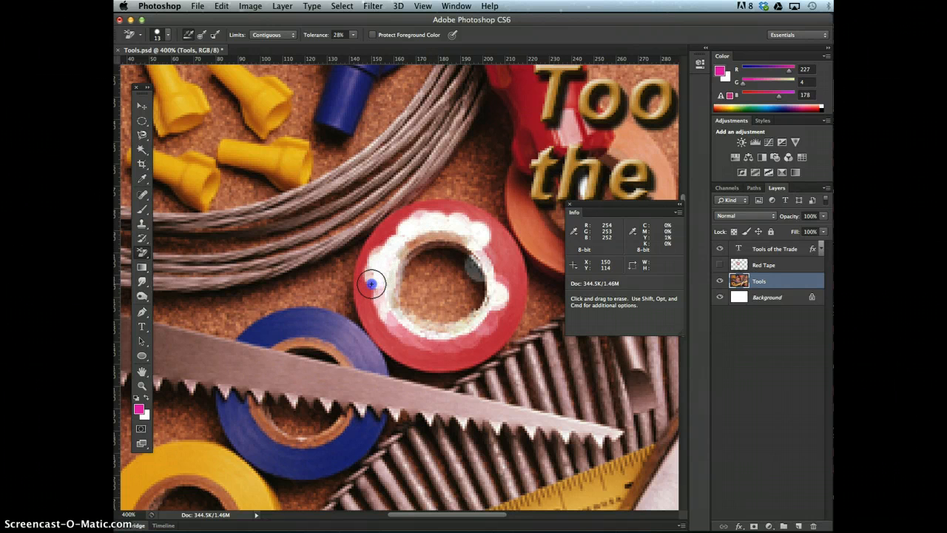
pyautogui.moveTo(370, 284); pyautogui.dragTo(501, 306)
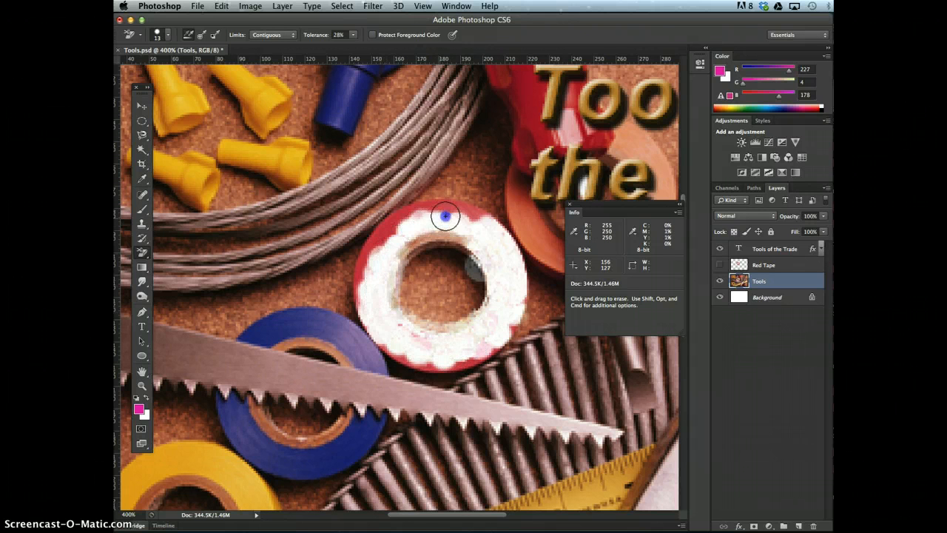
pyautogui.moveTo(447, 216); pyautogui.dragTo(367, 299)
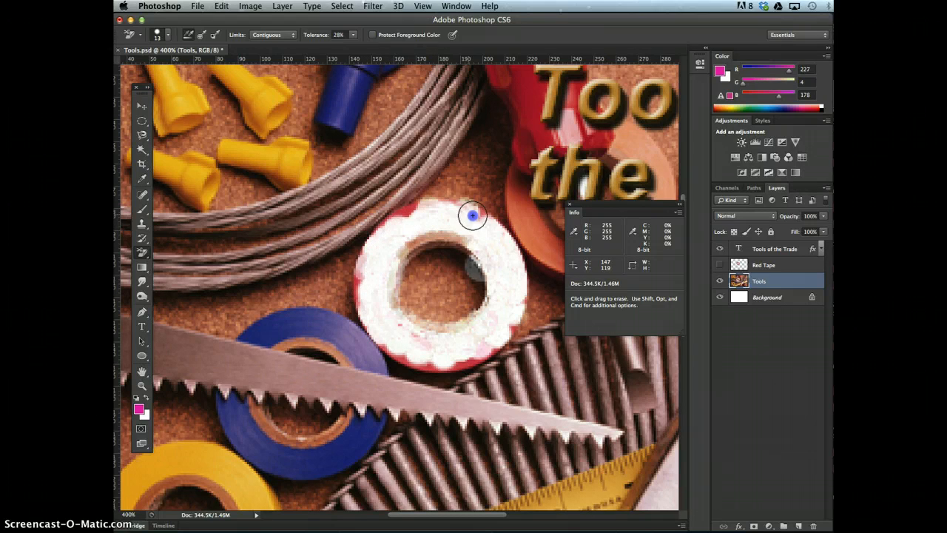
pyautogui.moveTo(399, 216)
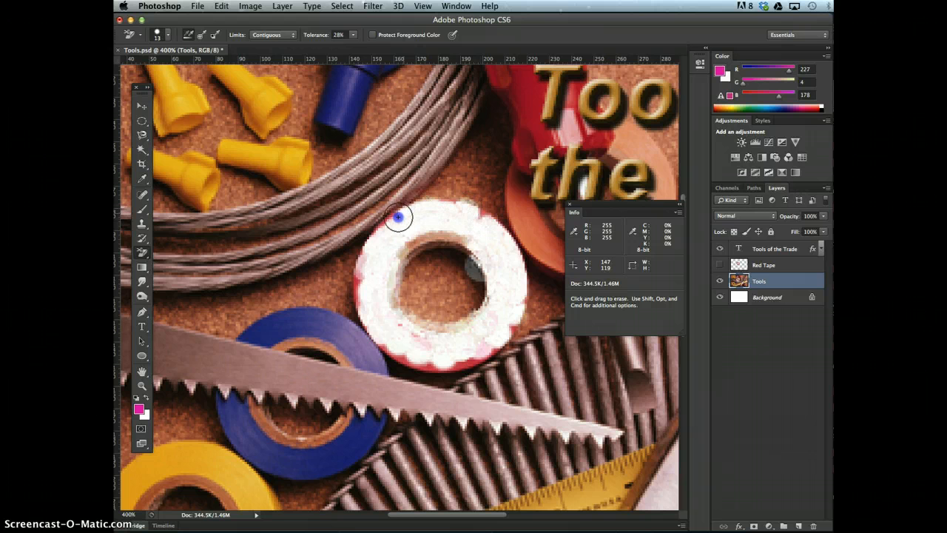
pyautogui.moveTo(398, 216); pyautogui.dragTo(358, 284)
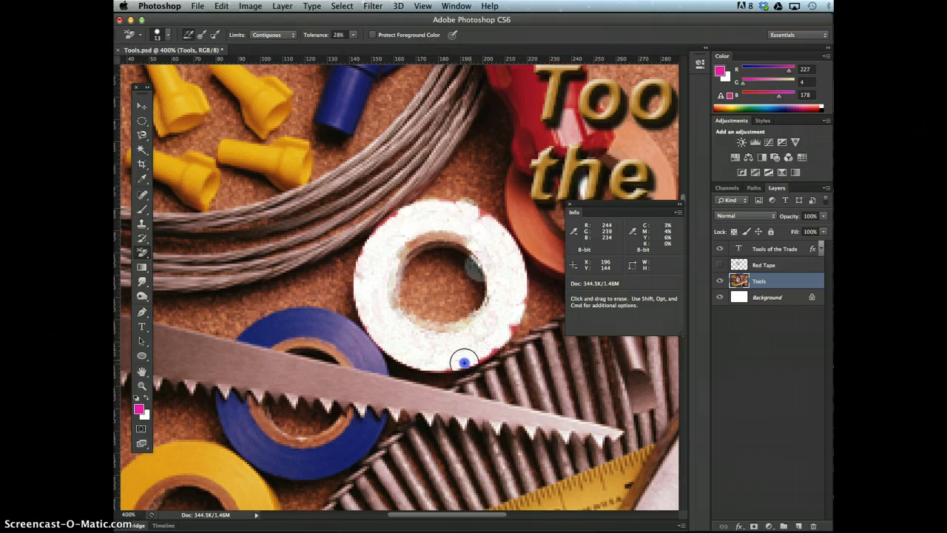
pyautogui.moveTo(503, 334)
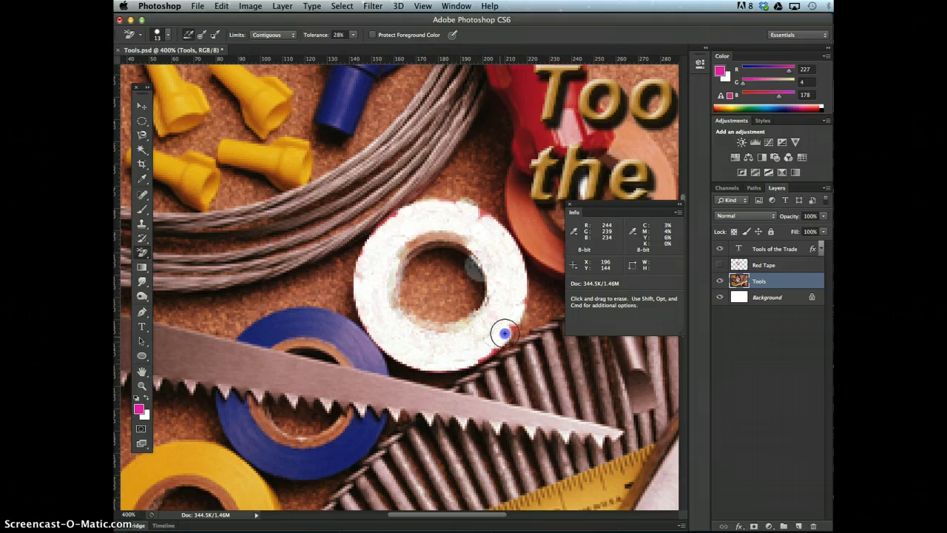
pyautogui.moveTo(512, 327)
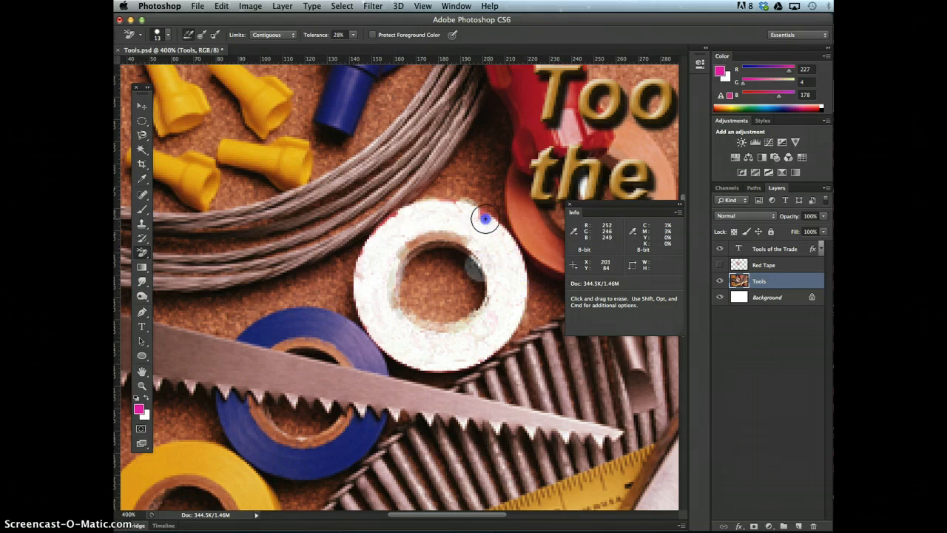
pyautogui.moveTo(400, 210)
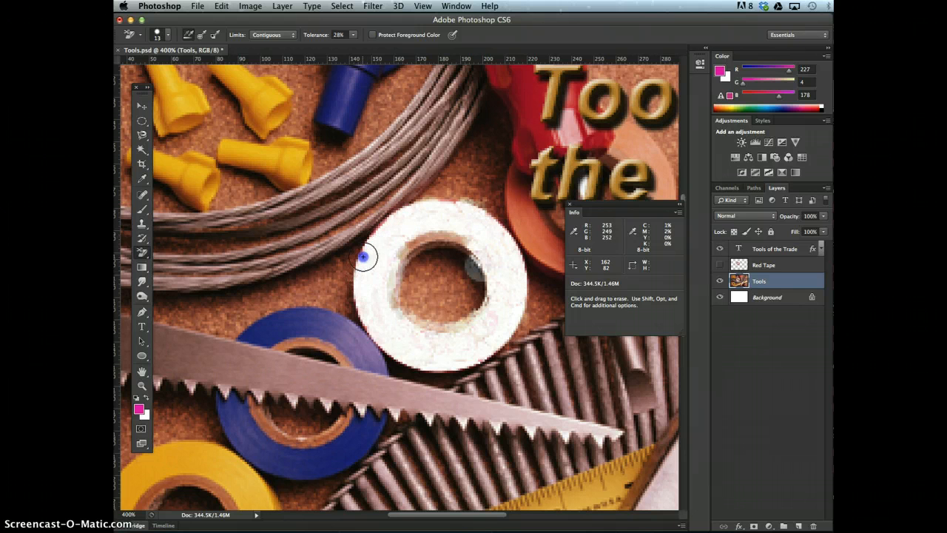
pyautogui.moveTo(408, 243)
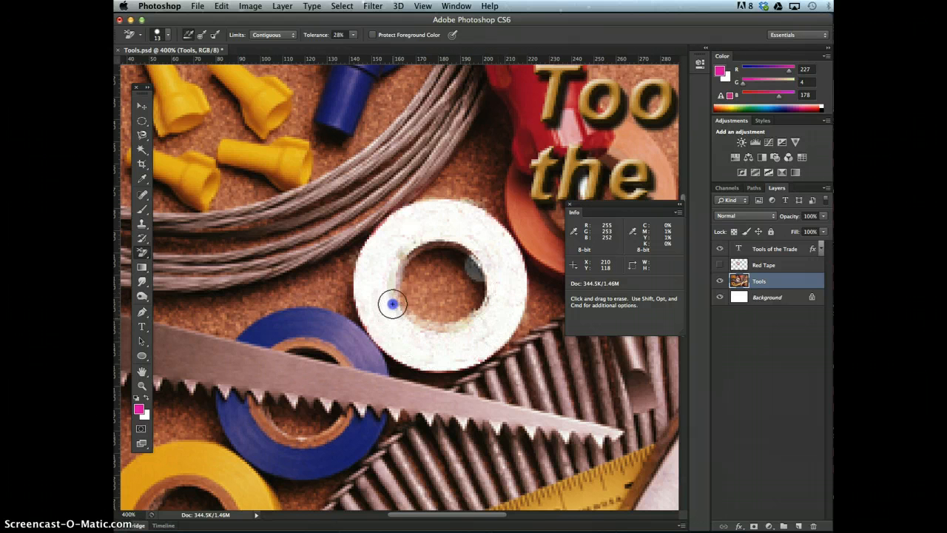
pyautogui.moveTo(592, 348)
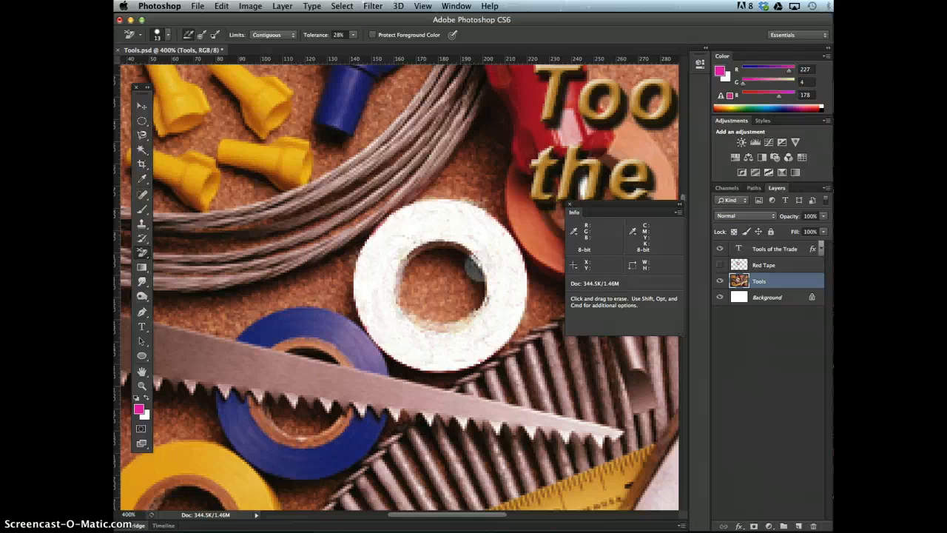
pyautogui.moveTo(719, 270)
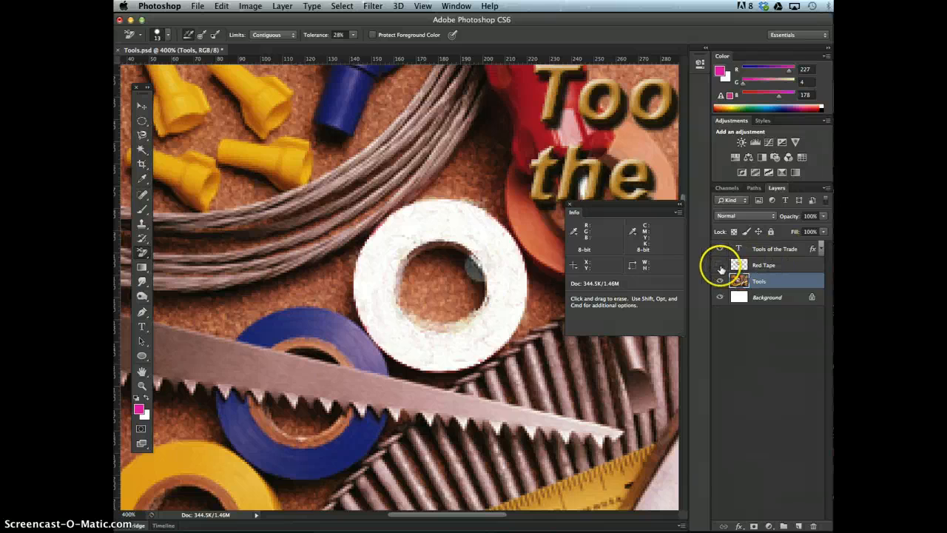
# Step: Show the Red Tape layer again and make it the active layer
pyautogui.click(719, 265)
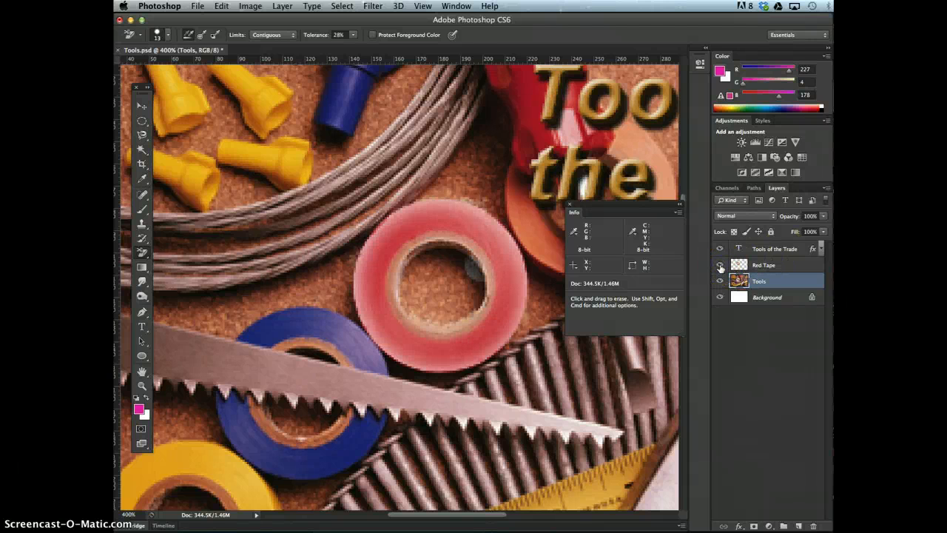
pyautogui.click(719, 265)
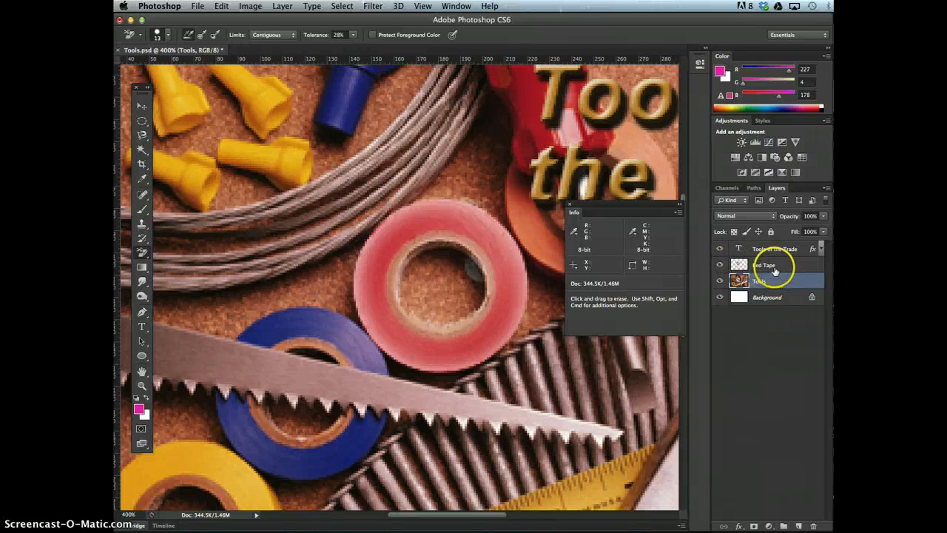
pyautogui.click(769, 265)
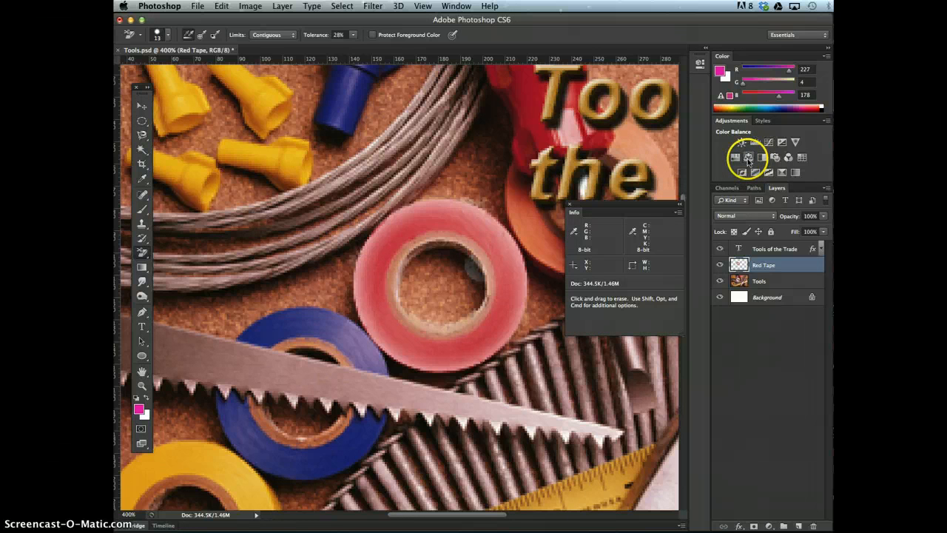
pyautogui.click(749, 157)
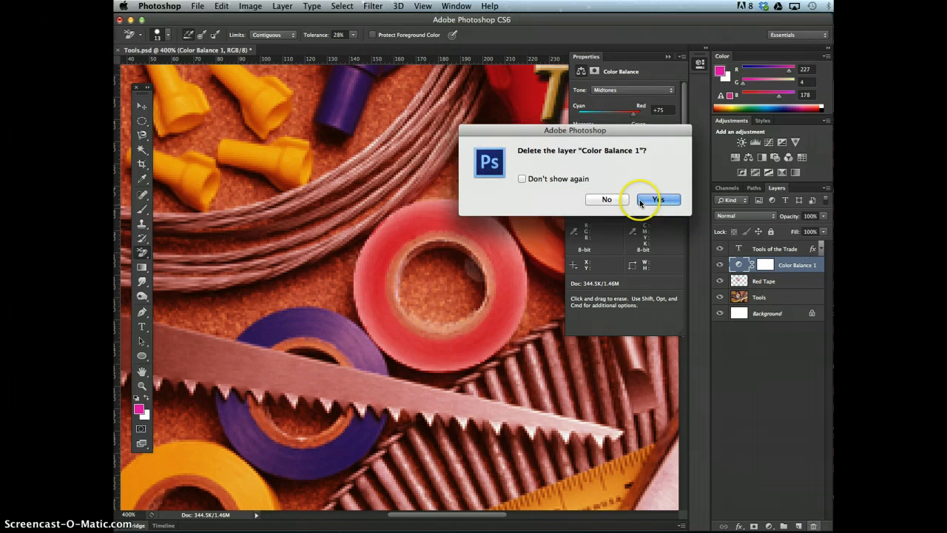
pyautogui.click(657, 199)
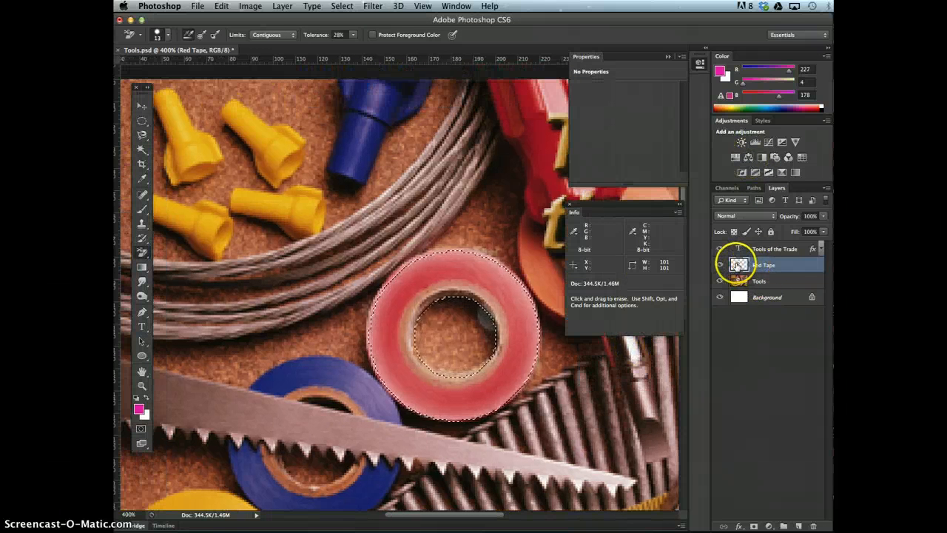
pyautogui.moveTo(402, 257)
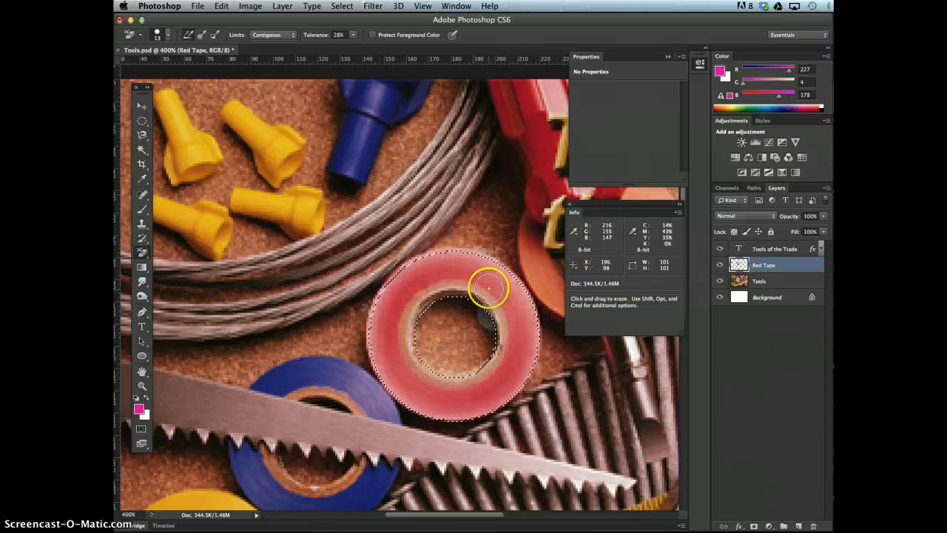
# Step: Drag across the selected red tape roll on the Red Tape layer
pyautogui.moveTo(488, 287); pyautogui.dragTo(423, 304)
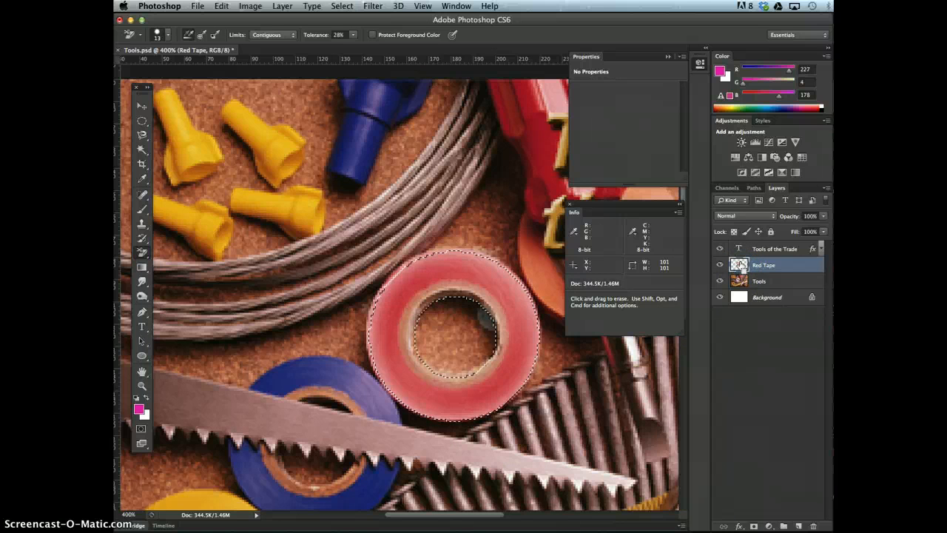
pyautogui.moveTo(740, 265)
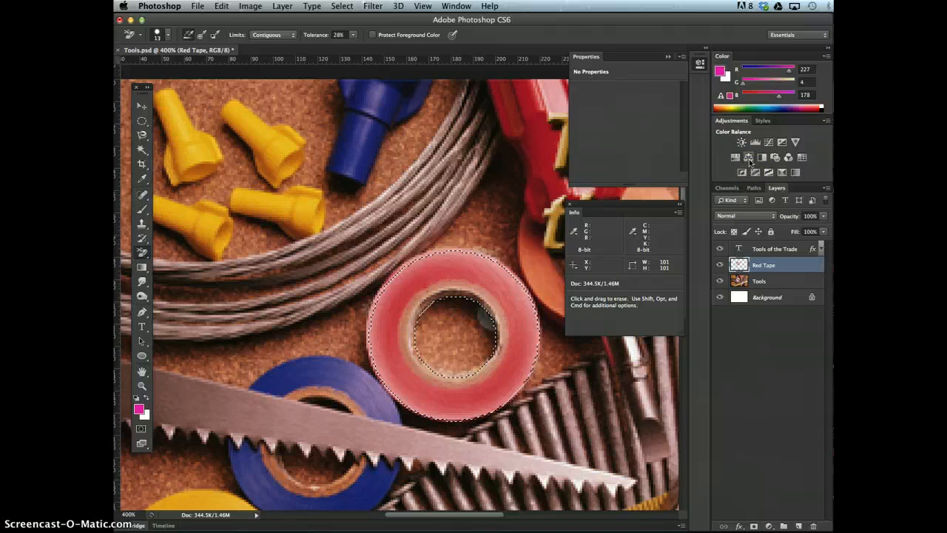
# Step: Add a Color Balance adjustment masked to the tape selection, turning the roll pink-red
pyautogui.click(749, 157)
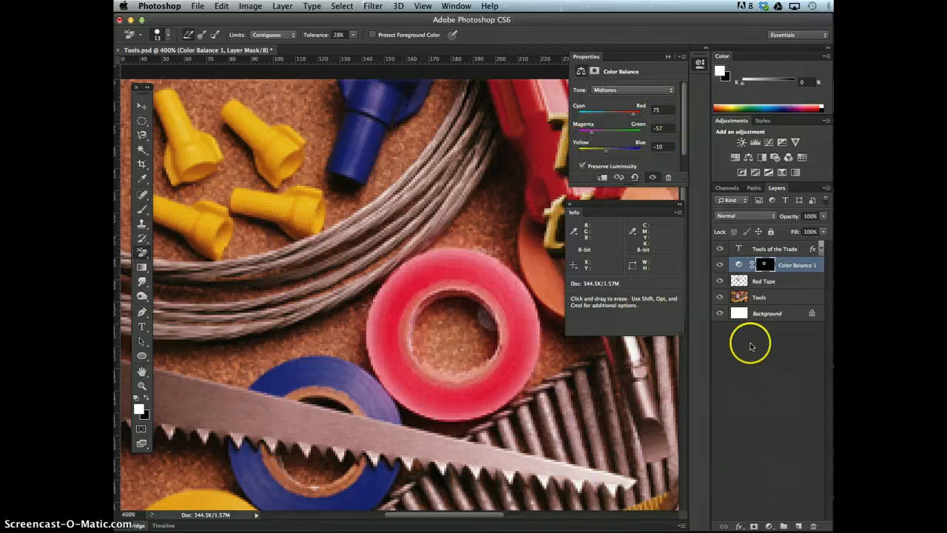
pyautogui.click(740, 282)
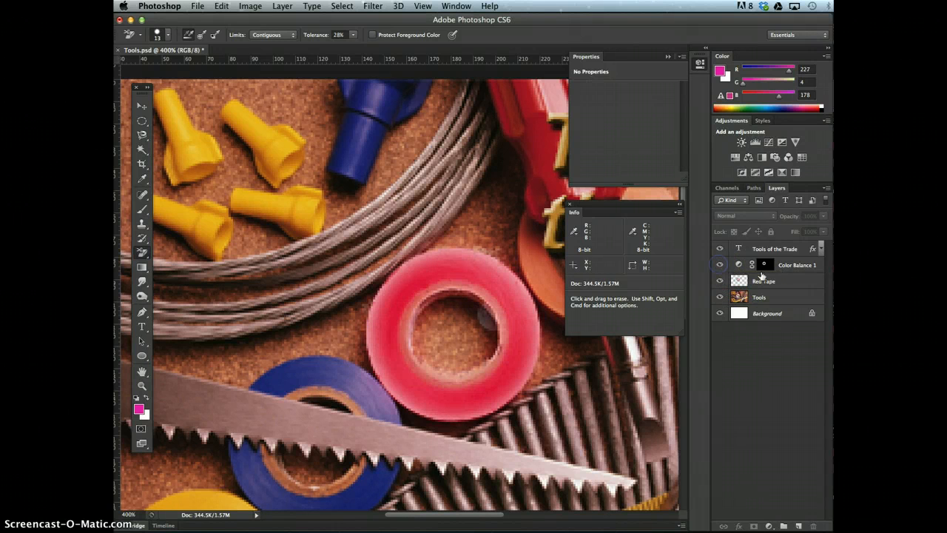
pyautogui.moveTo(757, 403)
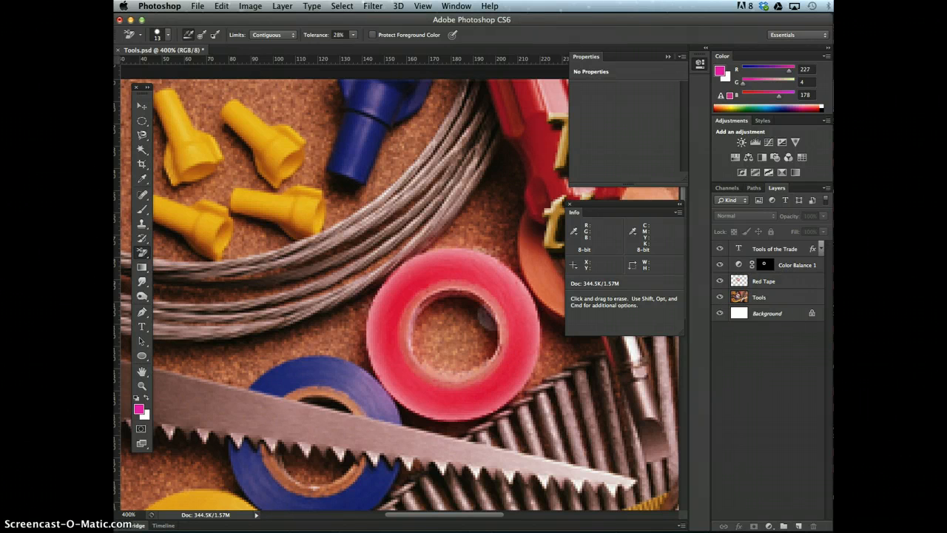
pyautogui.moveTo(379, 259)
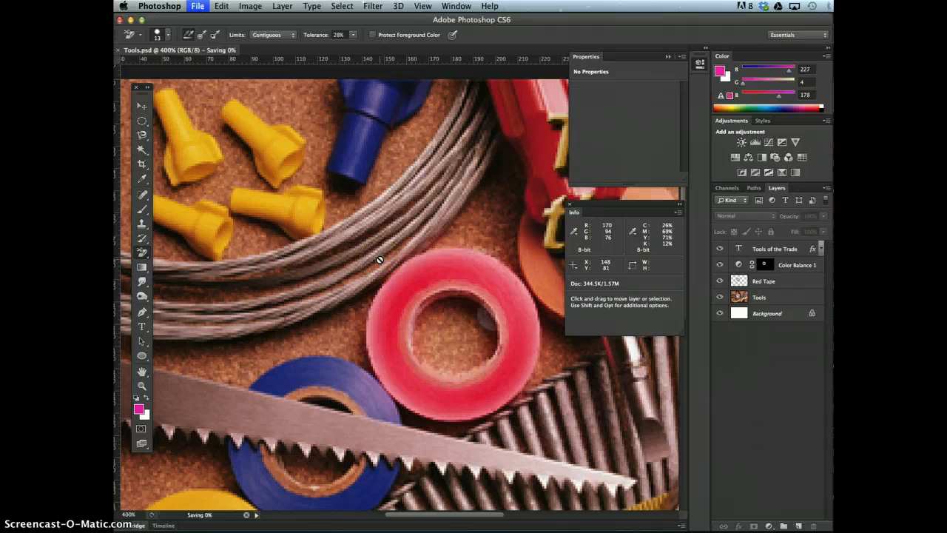
pyautogui.moveTo(361, 328)
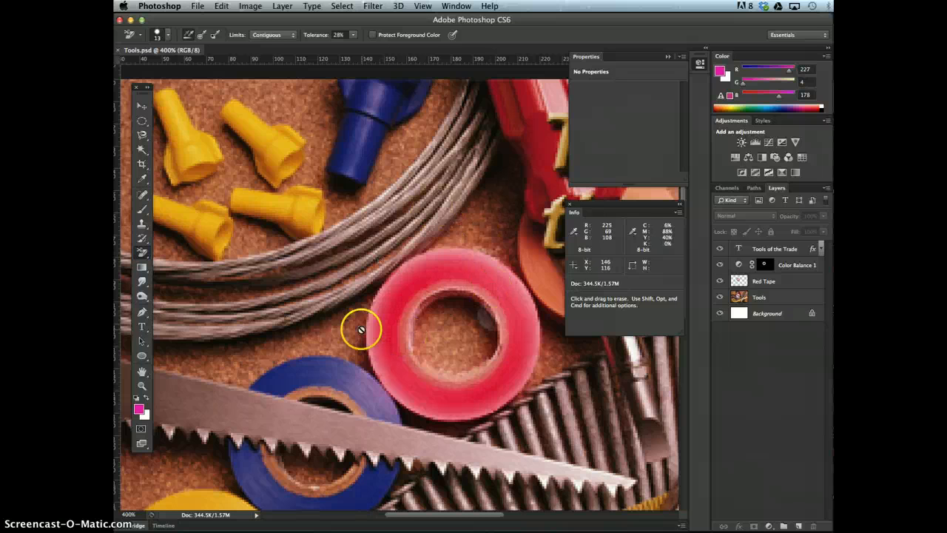
pyautogui.moveTo(409, 231)
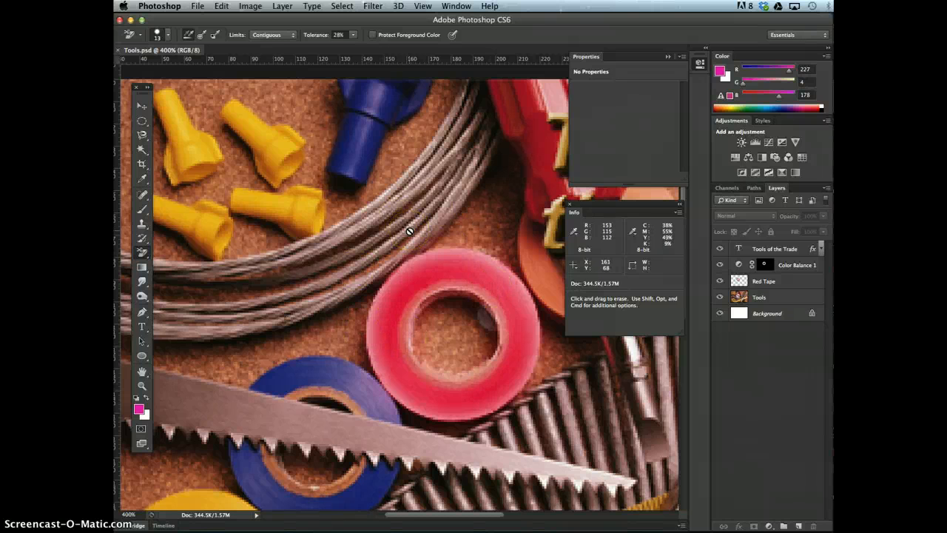
pyautogui.moveTo(474, 237)
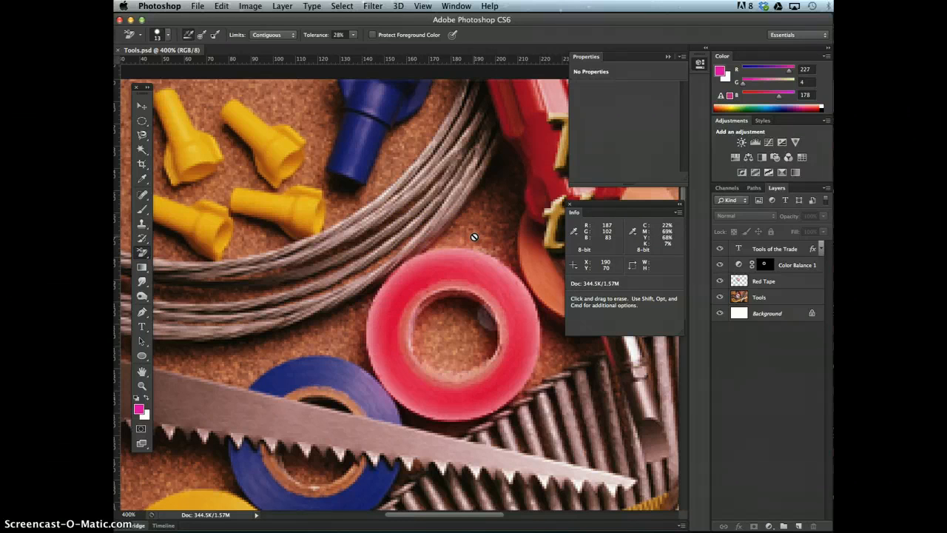